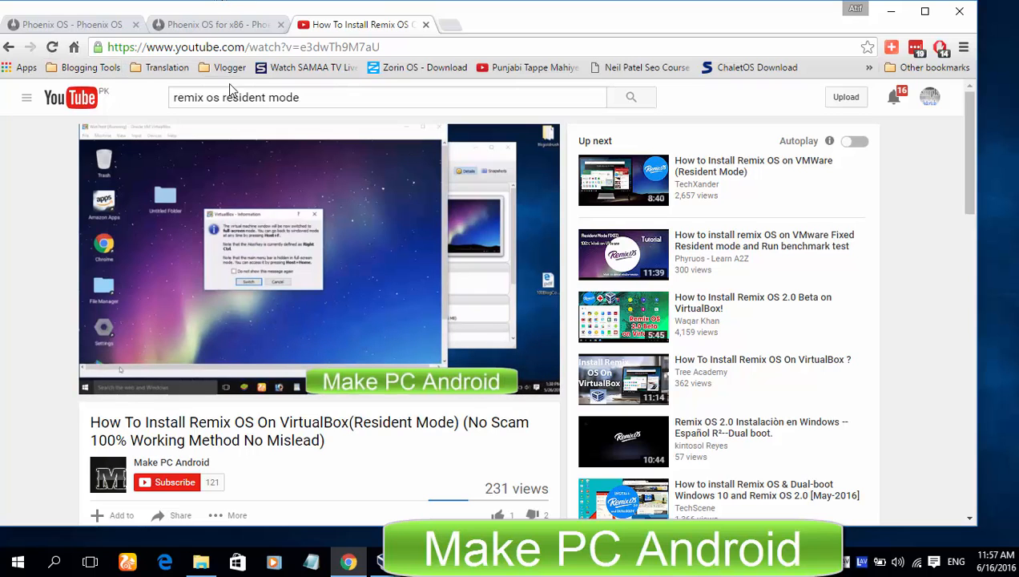
Close the YouTube Remix OS VirtualBox video tab in Chrome.
click(318, 256)
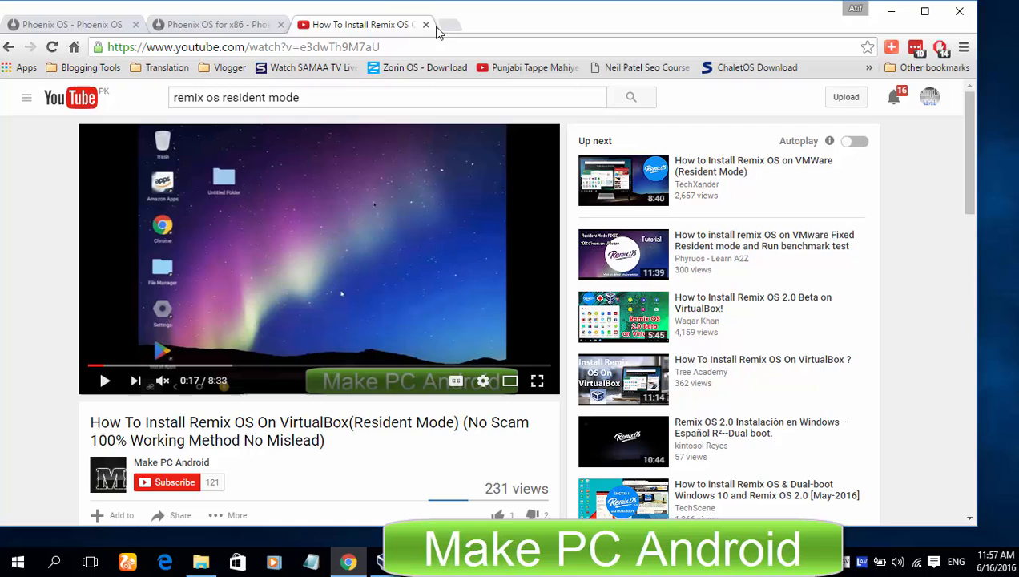
click(426, 24)
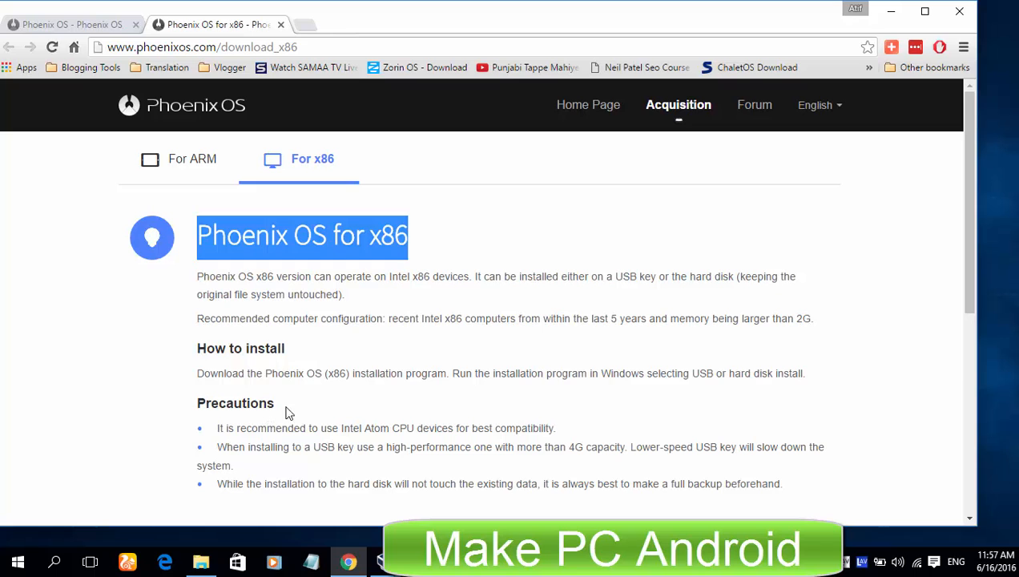
scroll(down, 3)
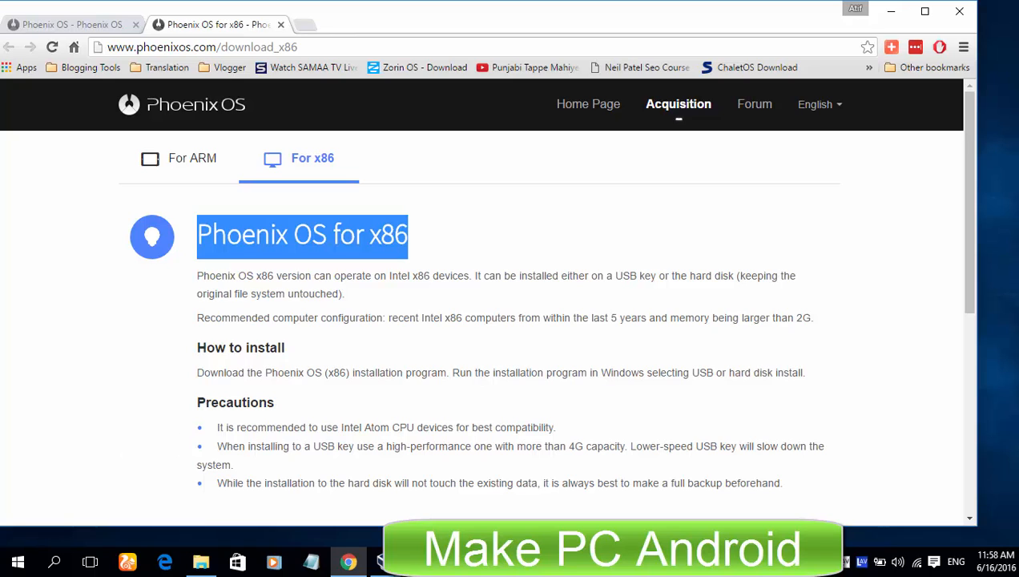
mouse_move(169, 330)
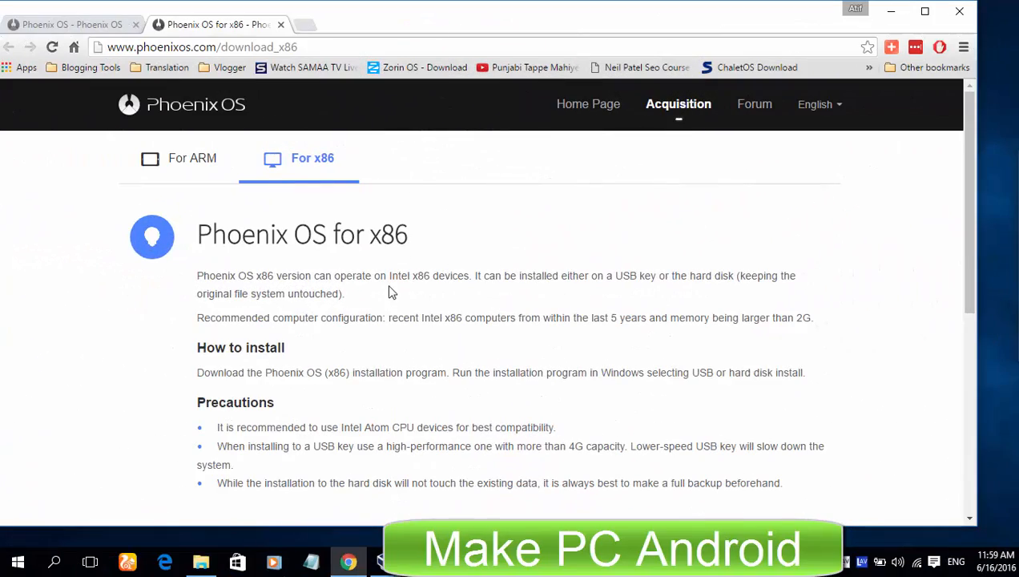
scroll(down, 3)
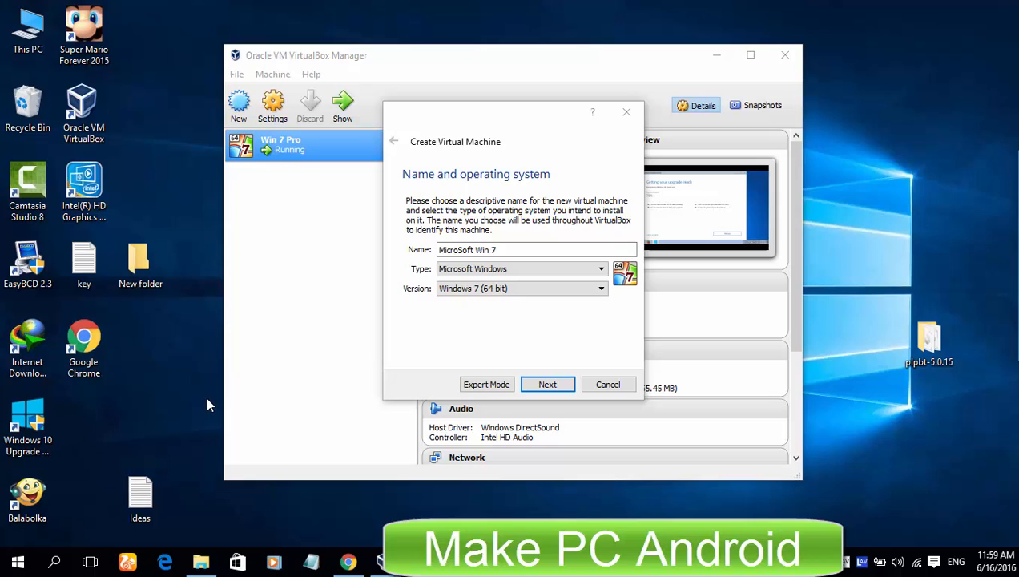
mouse_move(240, 446)
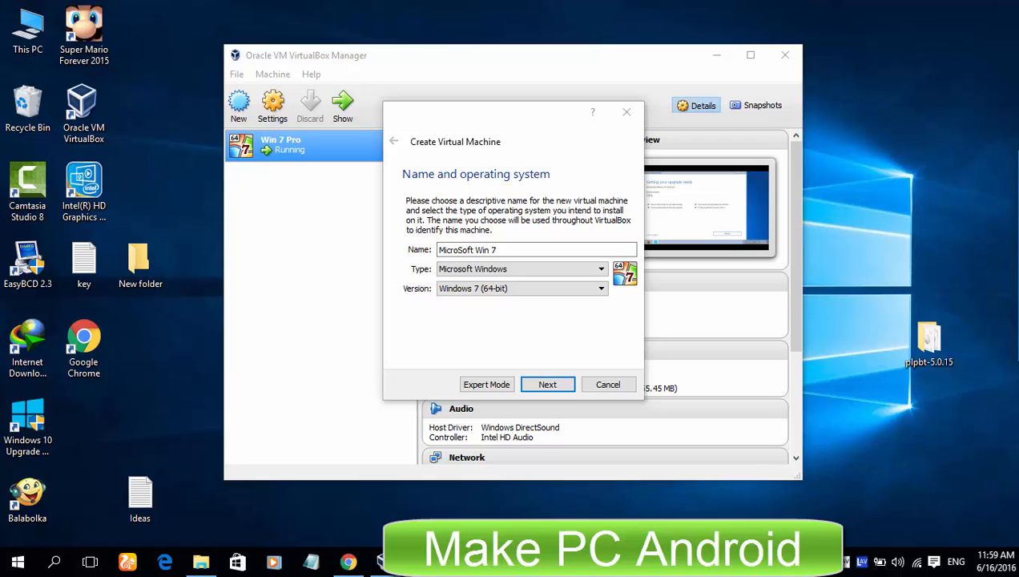
Name the new machine MicroSoft Win 7 (Windows 7 64-bit) and give it 2048 MB memory.
click(348, 561)
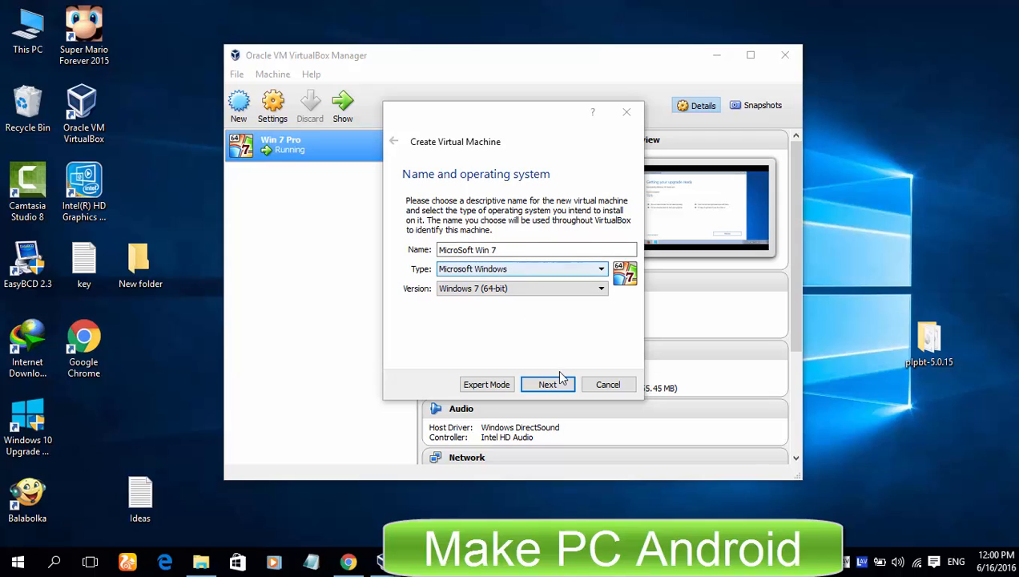
click(548, 383)
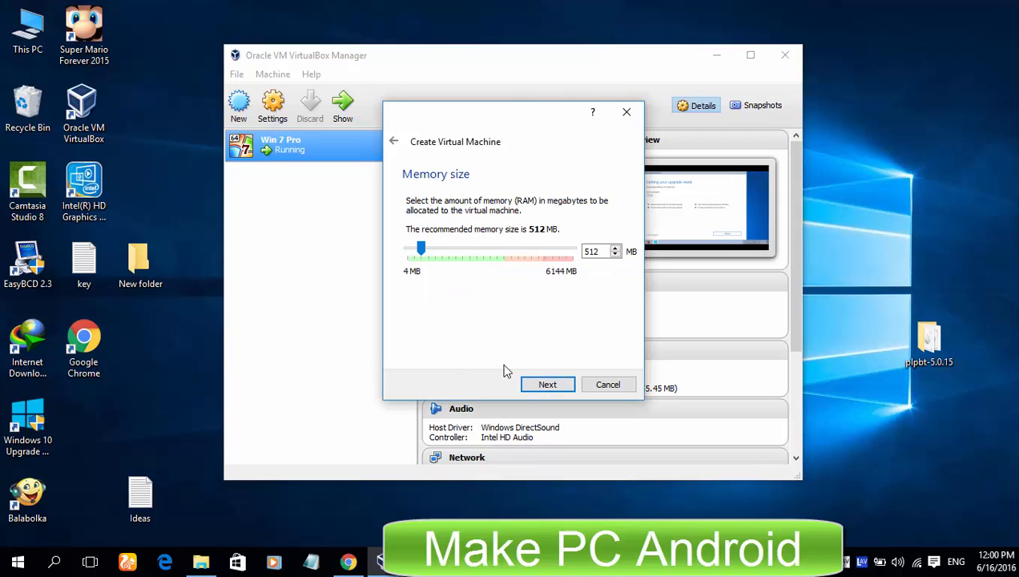
triple_click(591, 250)
text(2048)
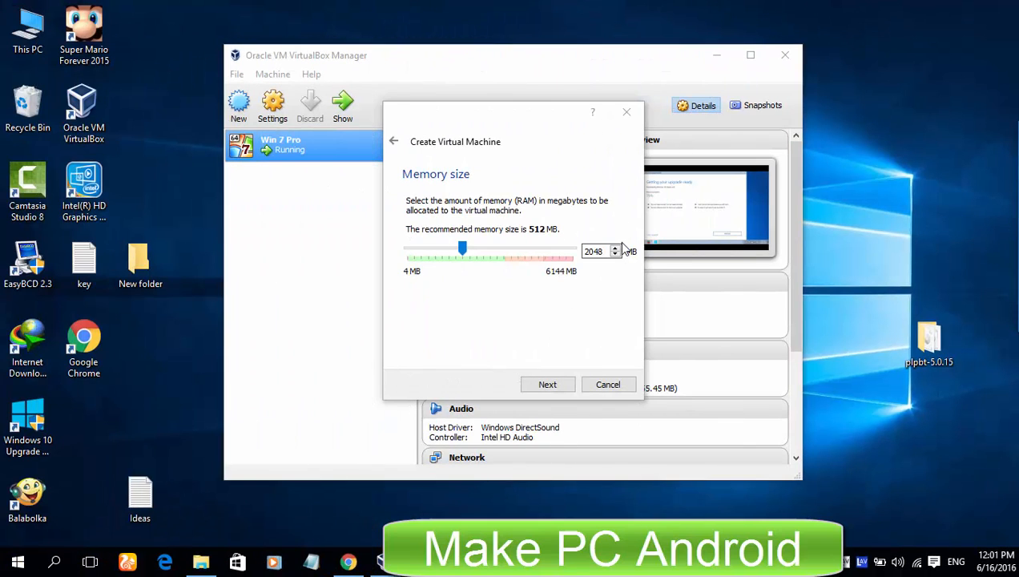
click(547, 383)
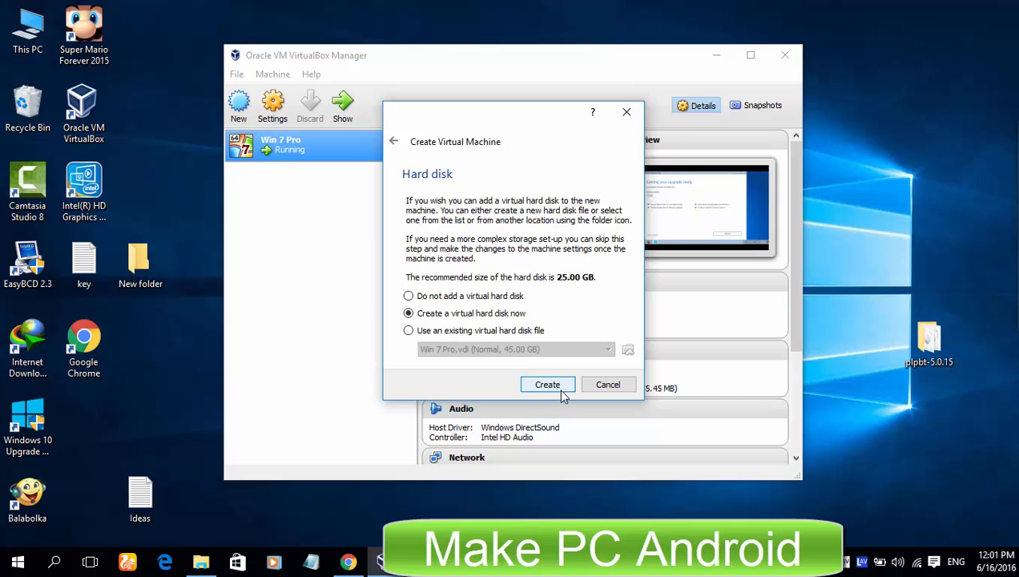
Create a dynamically allocated 26 GB virtual hard disk for the machine.
click(547, 384)
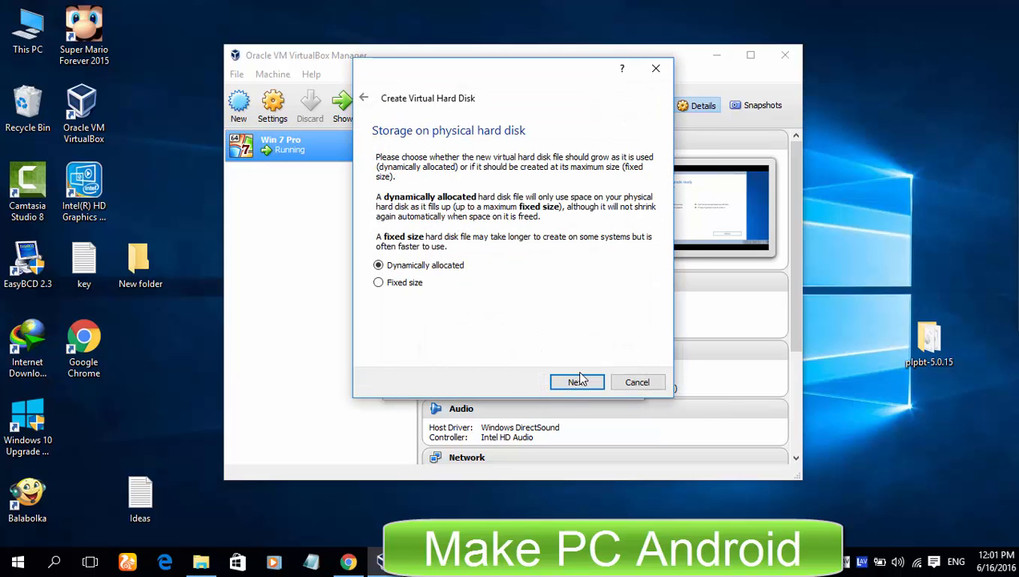
click(577, 382)
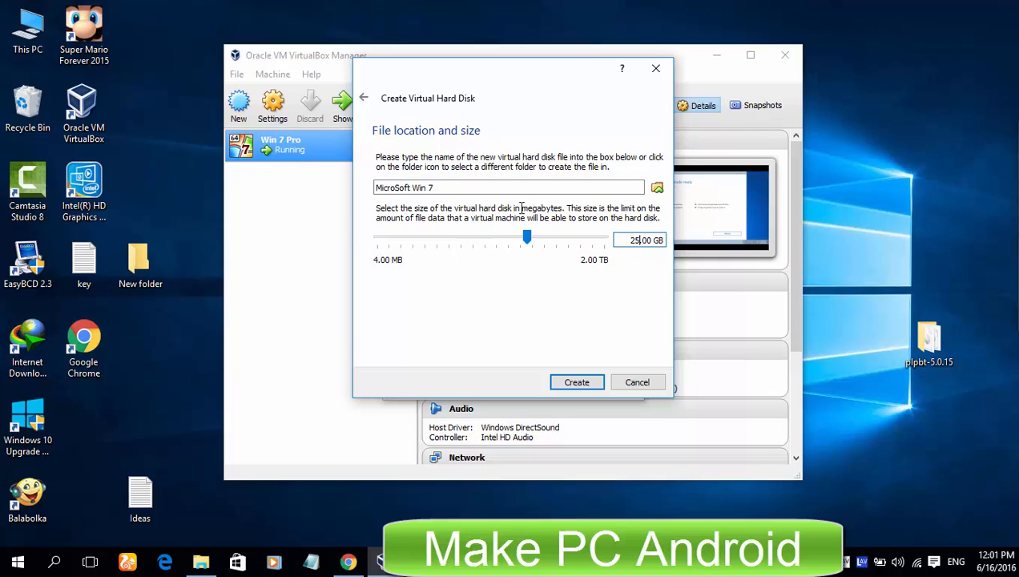
drag(526, 236, 485, 236)
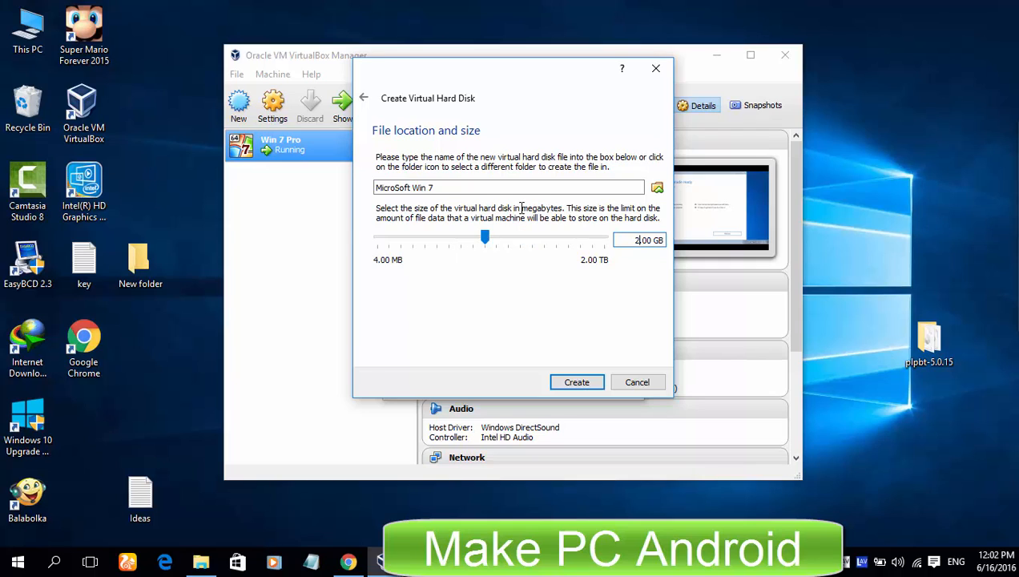
drag(485, 237, 527, 237)
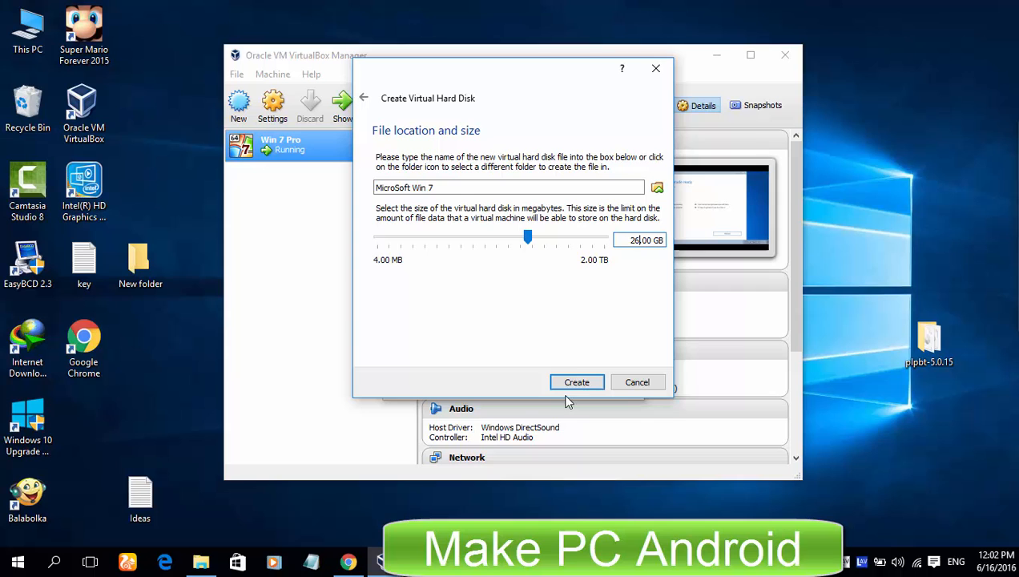
click(576, 382)
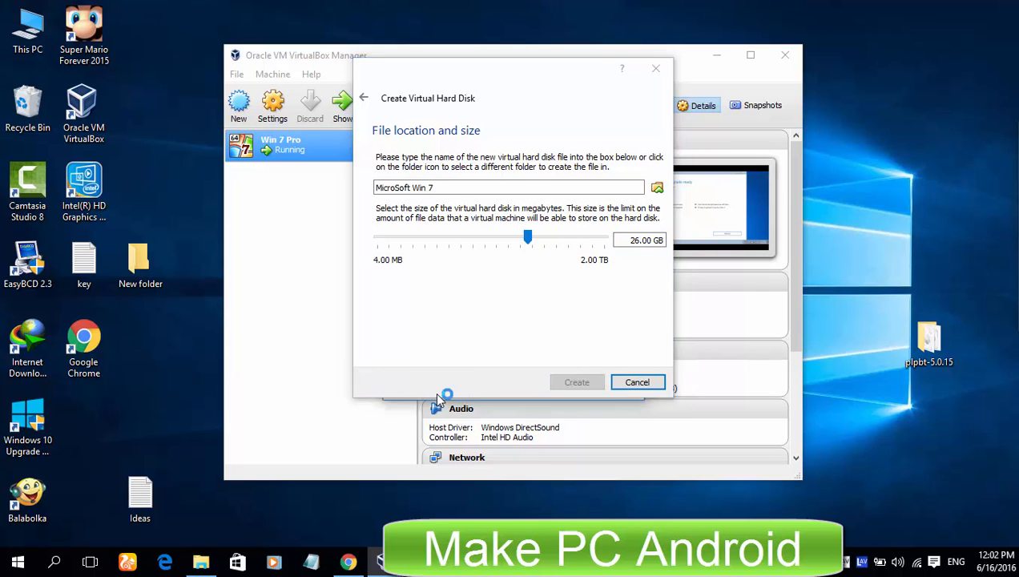
click(577, 382)
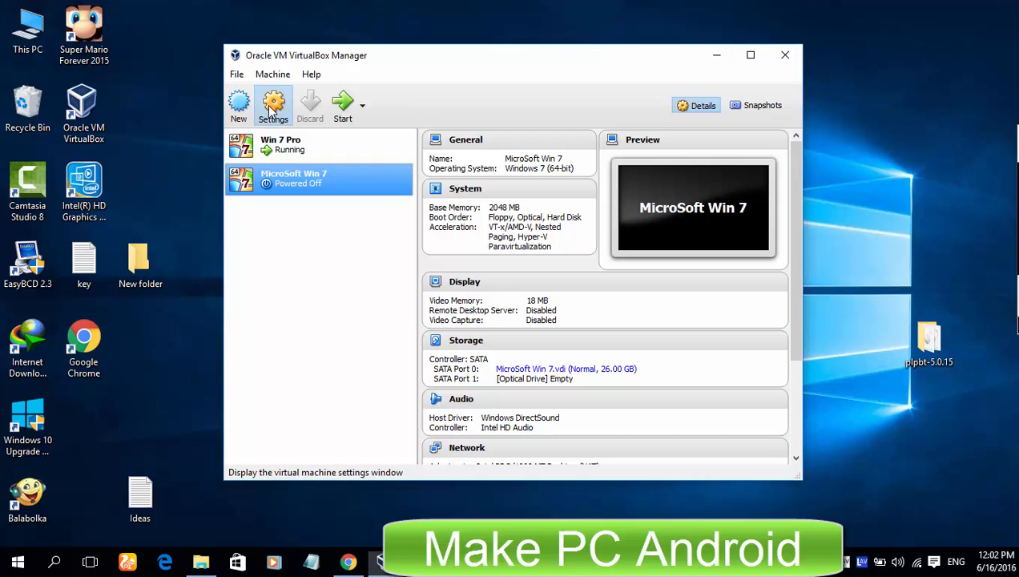
Set Shared Clipboard and Drag'n'Drop to Bidirectional under General > Advanced settings.
click(273, 105)
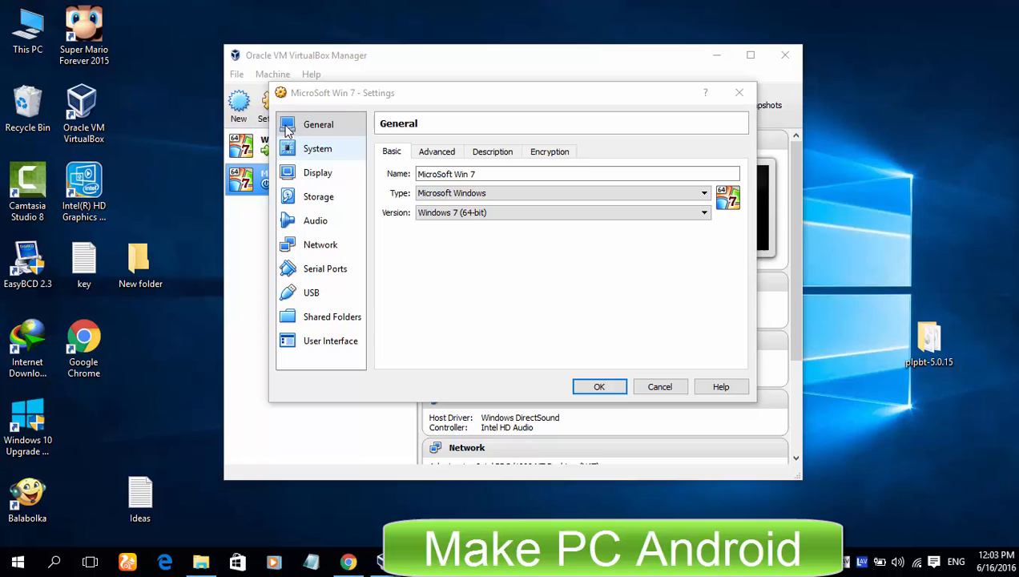
click(436, 151)
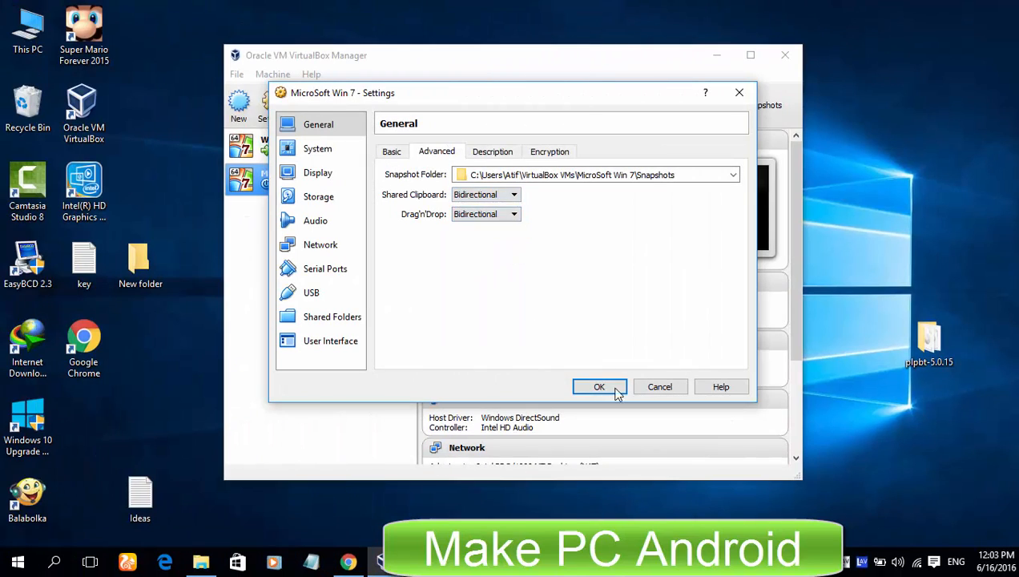
click(599, 386)
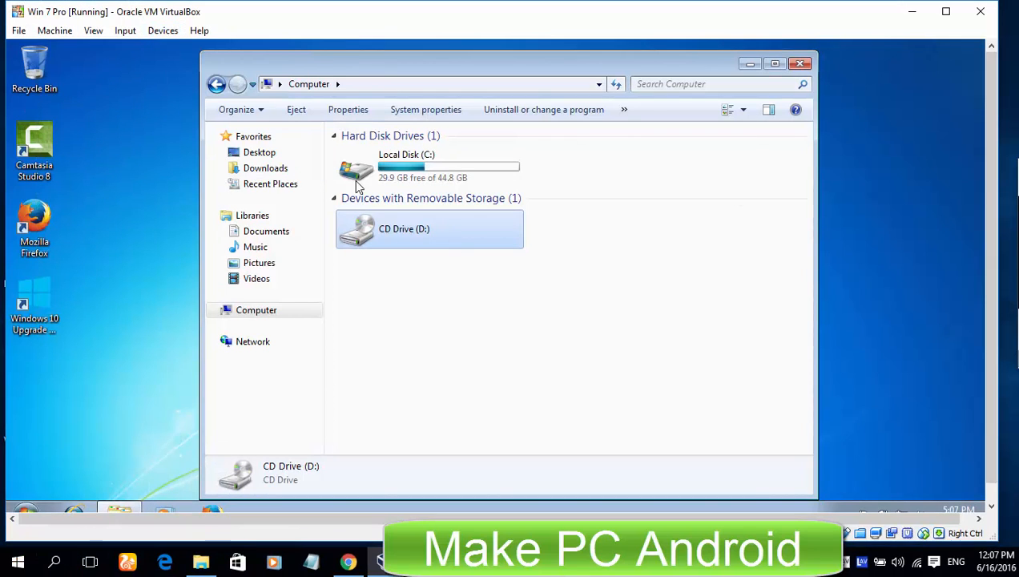
Run the Guest Additions installer from the guest's CD drive and pass its welcome page.
double_click(404, 228)
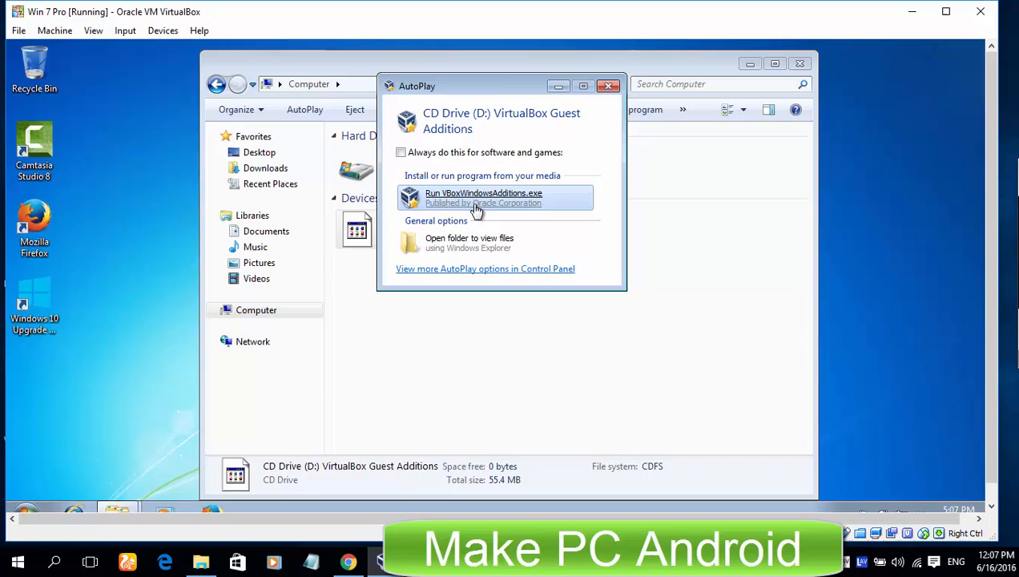
click(484, 197)
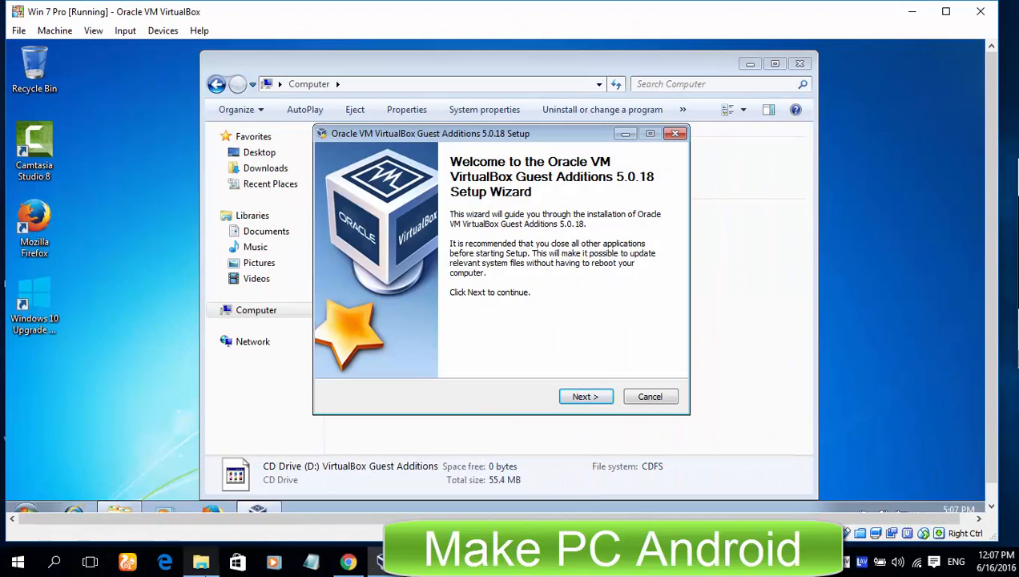
click(17, 560)
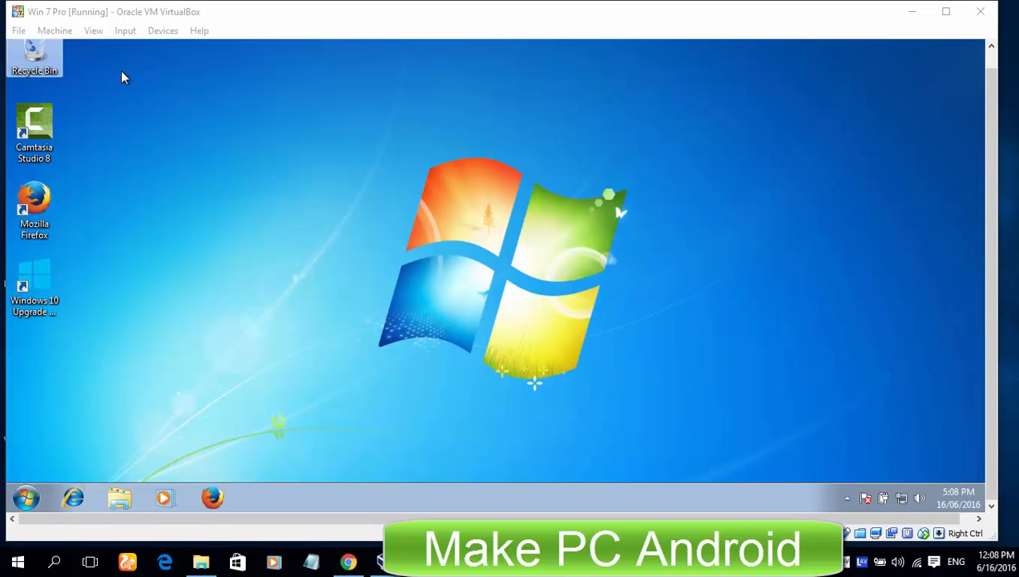
Add F:\Software as a full-access machine shared folder in Shared Folders Settings.
click(163, 31)
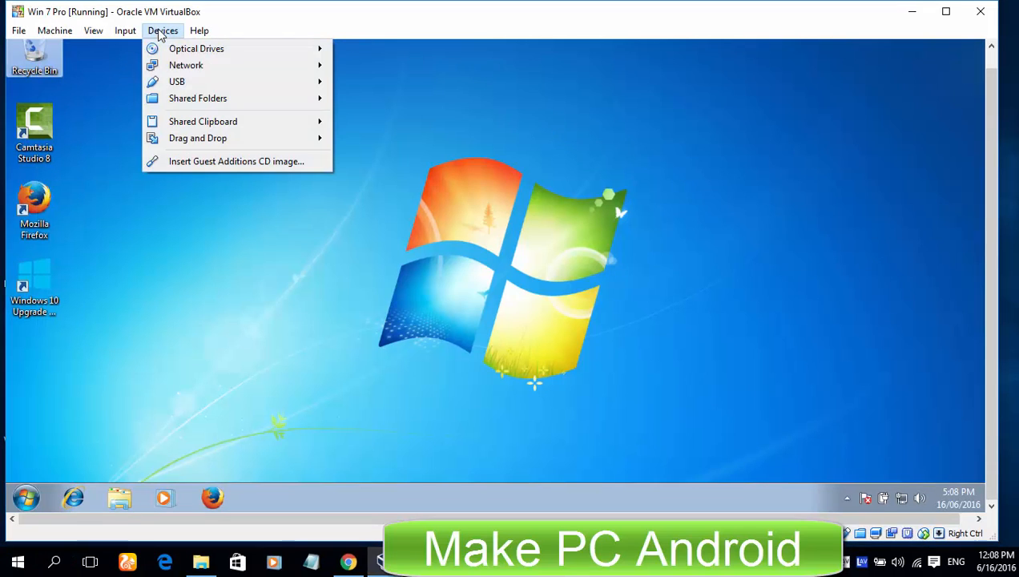
mouse_move(198, 98)
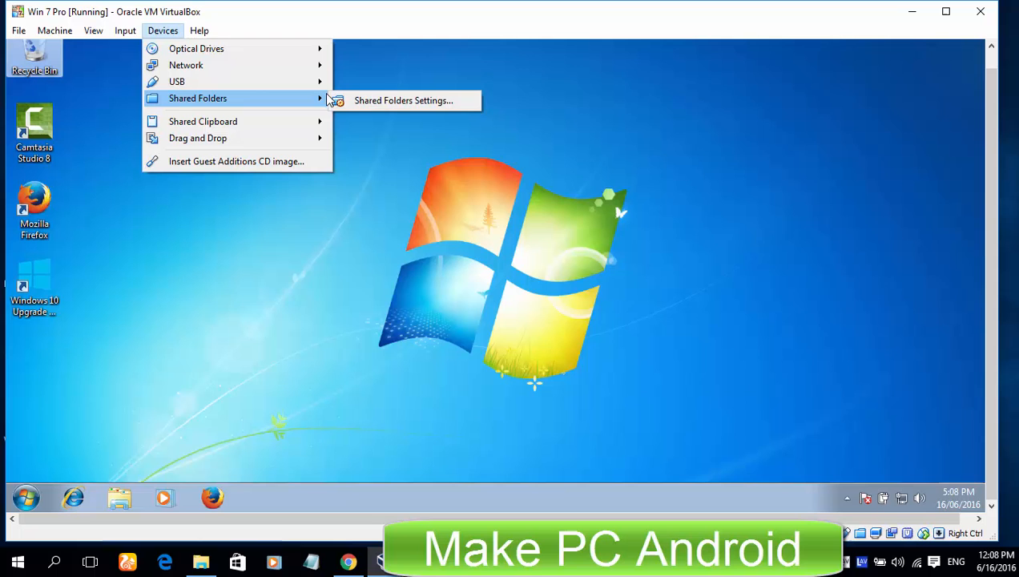
click(402, 100)
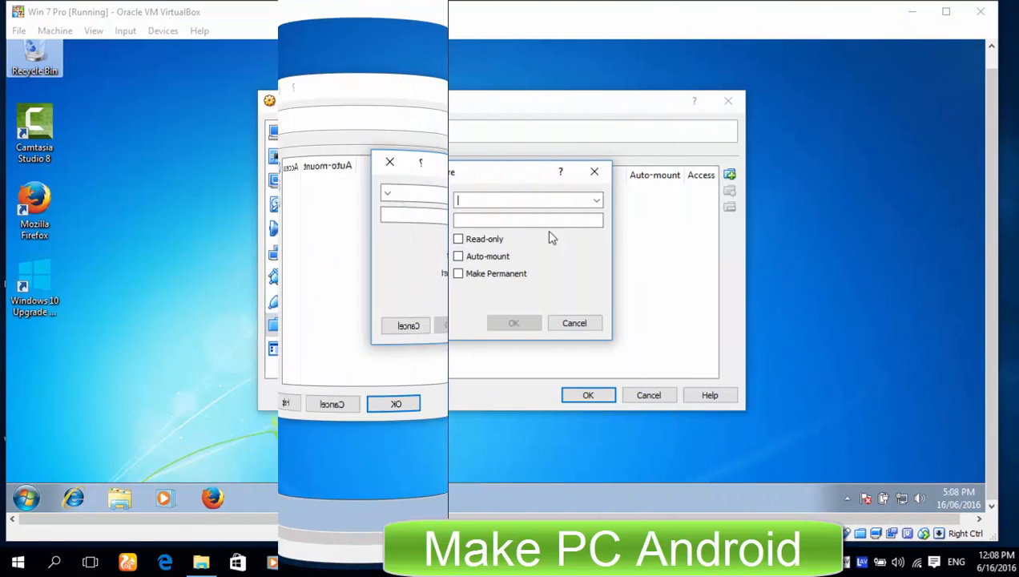
click(596, 200)
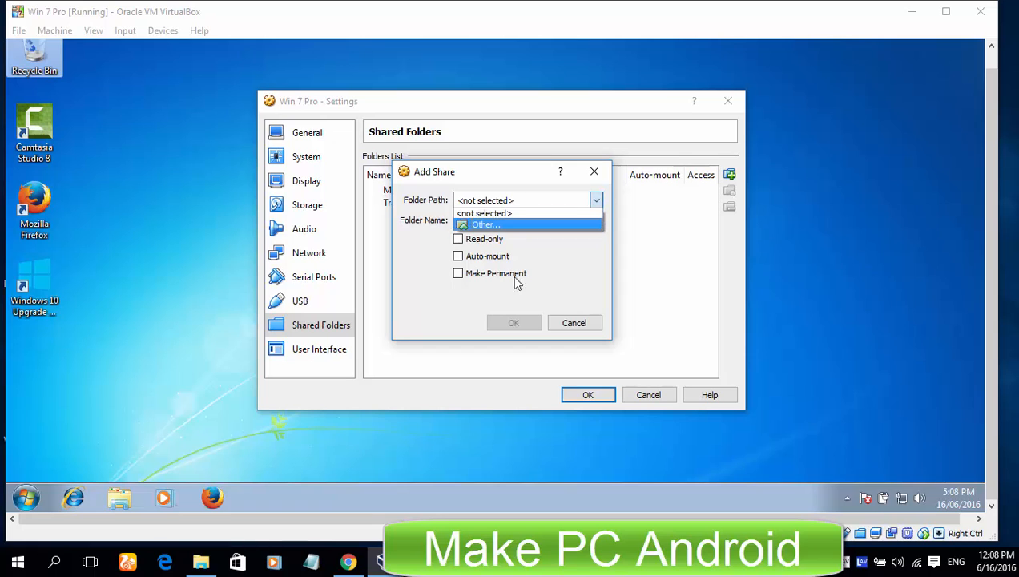
click(484, 224)
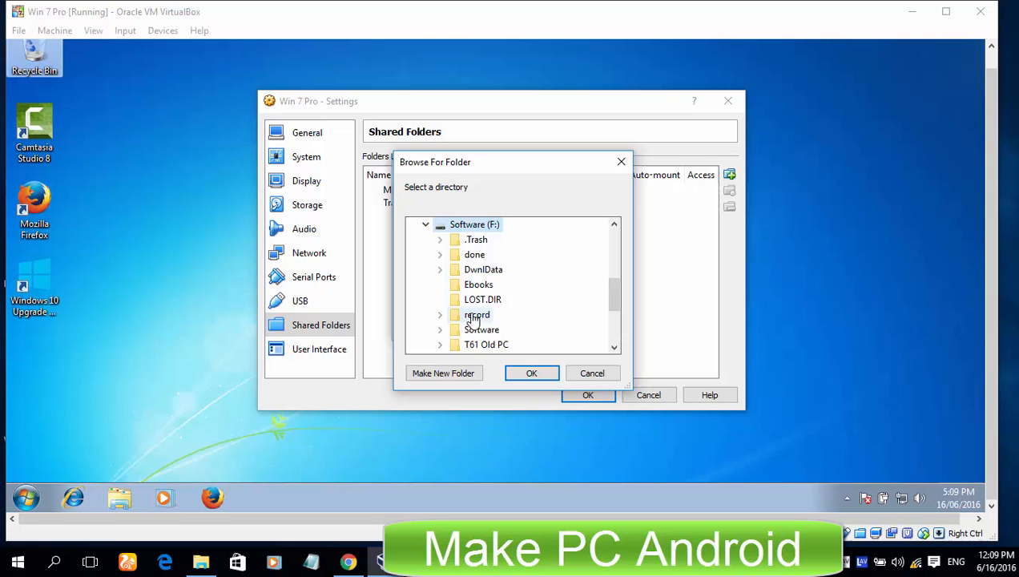
click(531, 373)
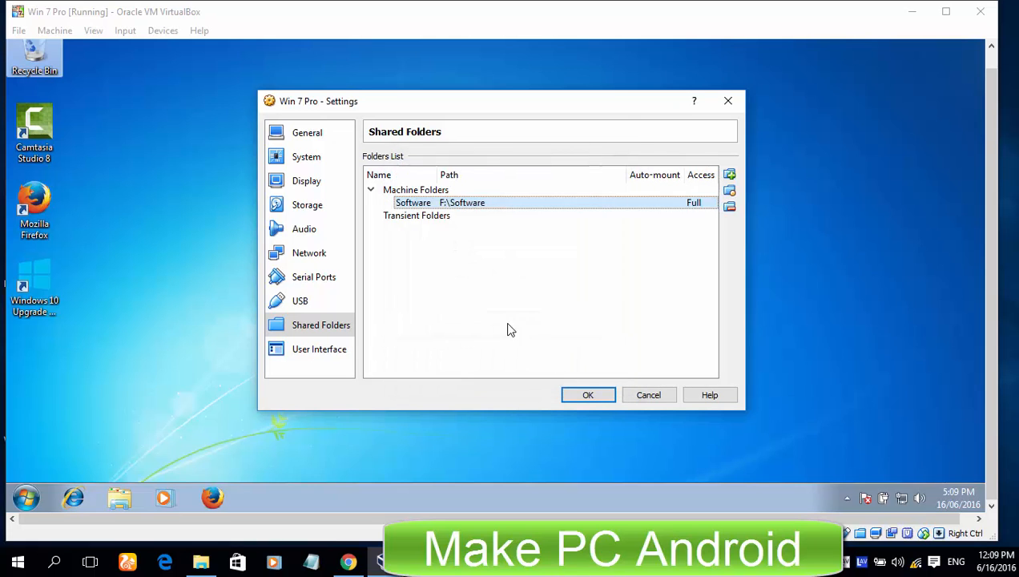
click(587, 394)
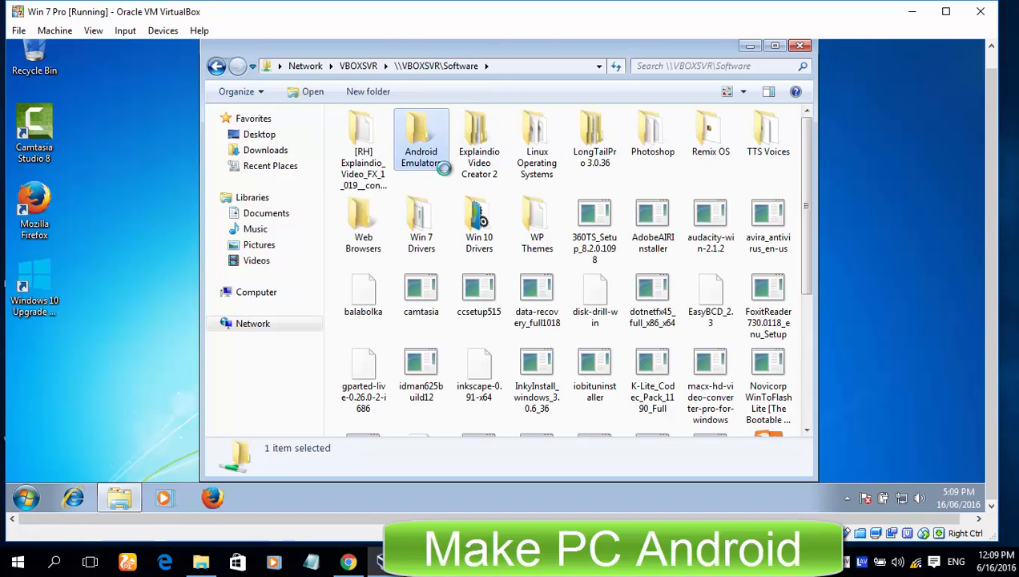
Open Android Emulators in \\VBOXSVR\Software and launch PhoenixOSInstaller-1.0.7-beta.
double_click(421, 136)
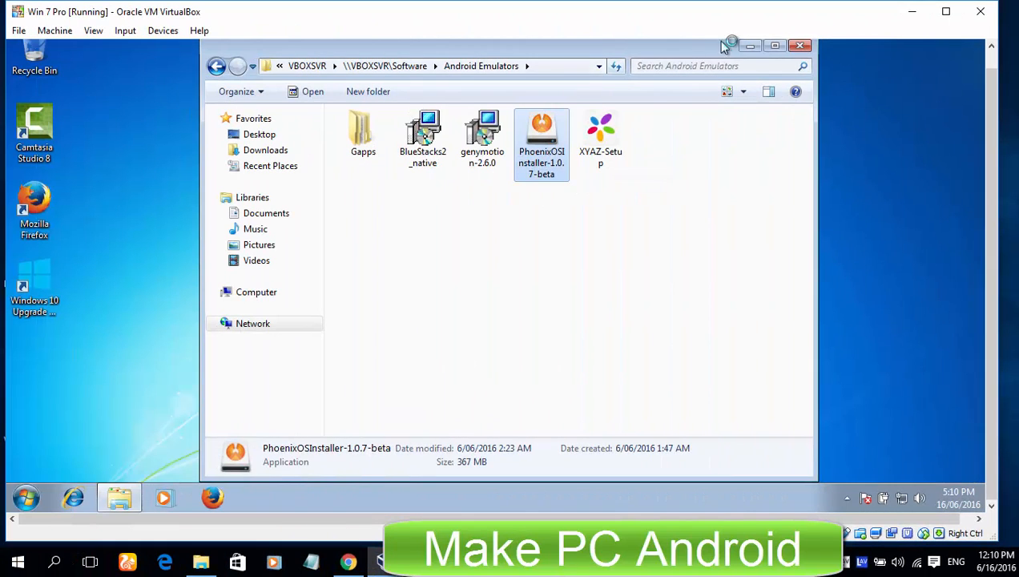
double_click(542, 135)
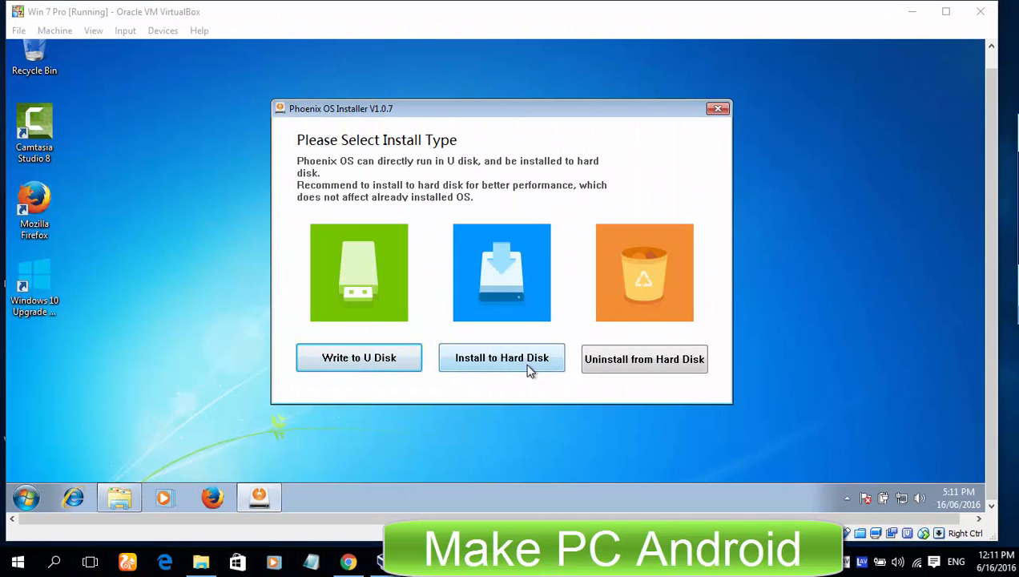
mouse_move(502, 358)
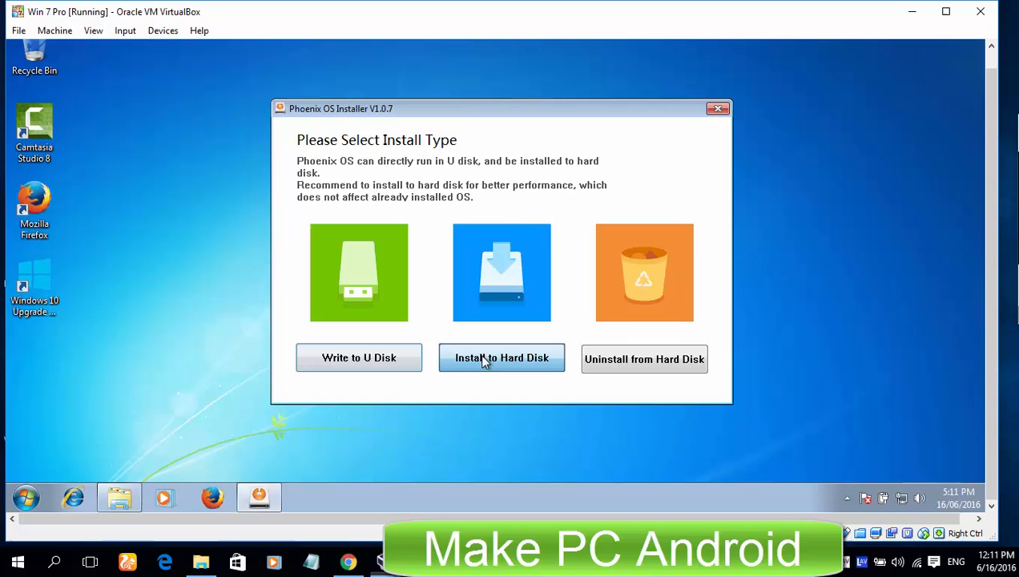
Install Phoenix OS to hard disk C: with an 8G data size.
click(502, 358)
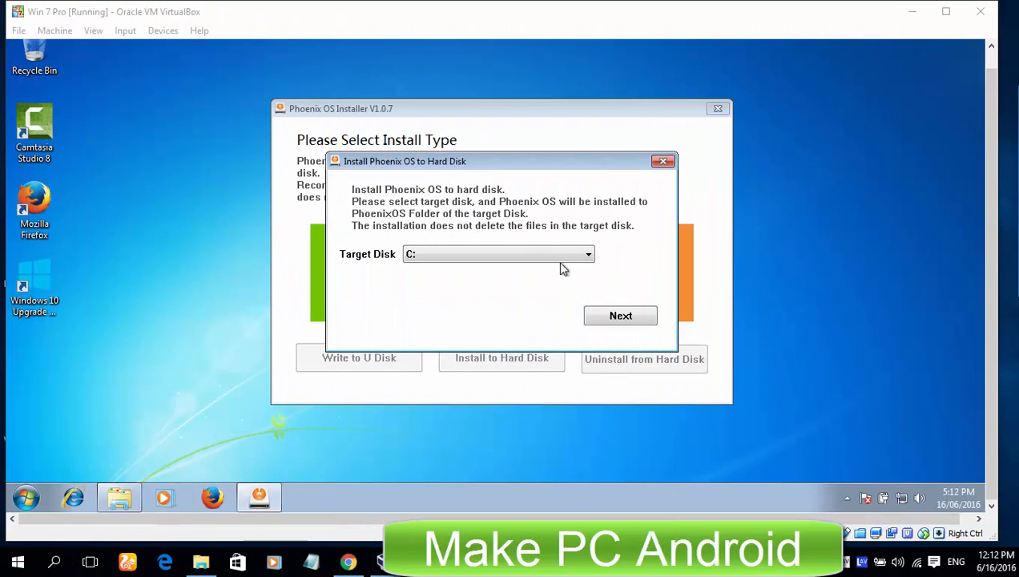
click(620, 315)
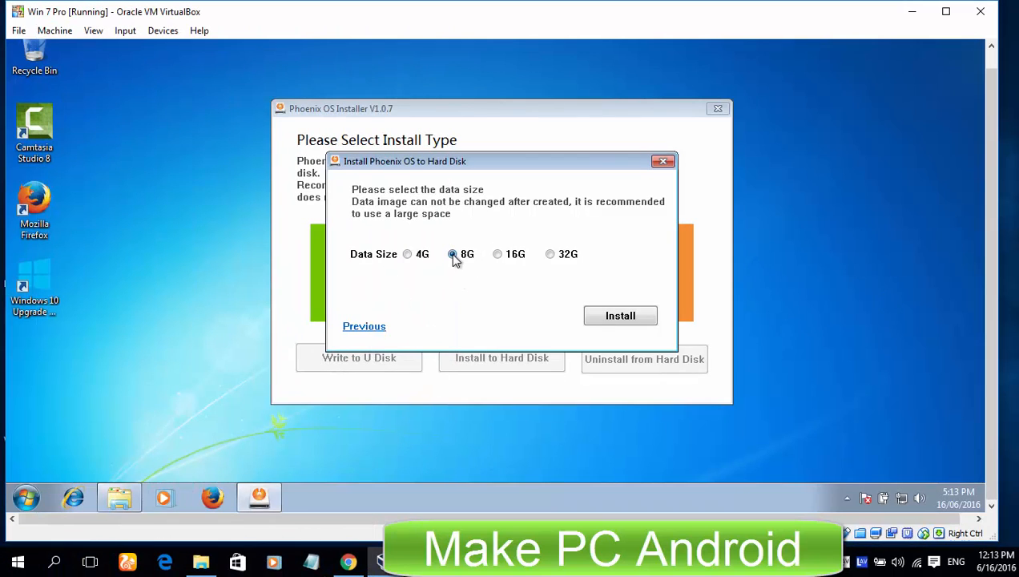
click(620, 315)
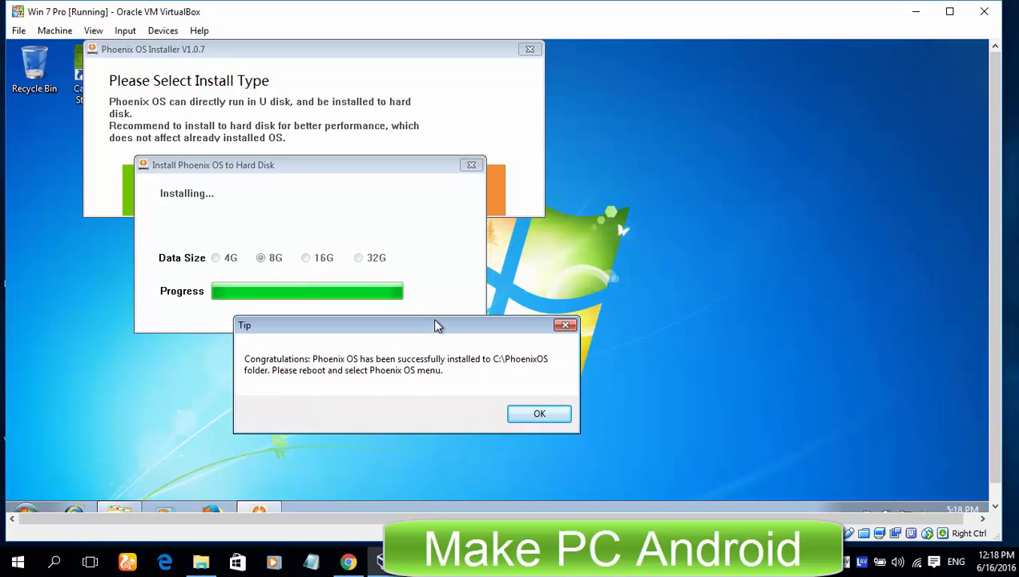
mouse_move(435, 386)
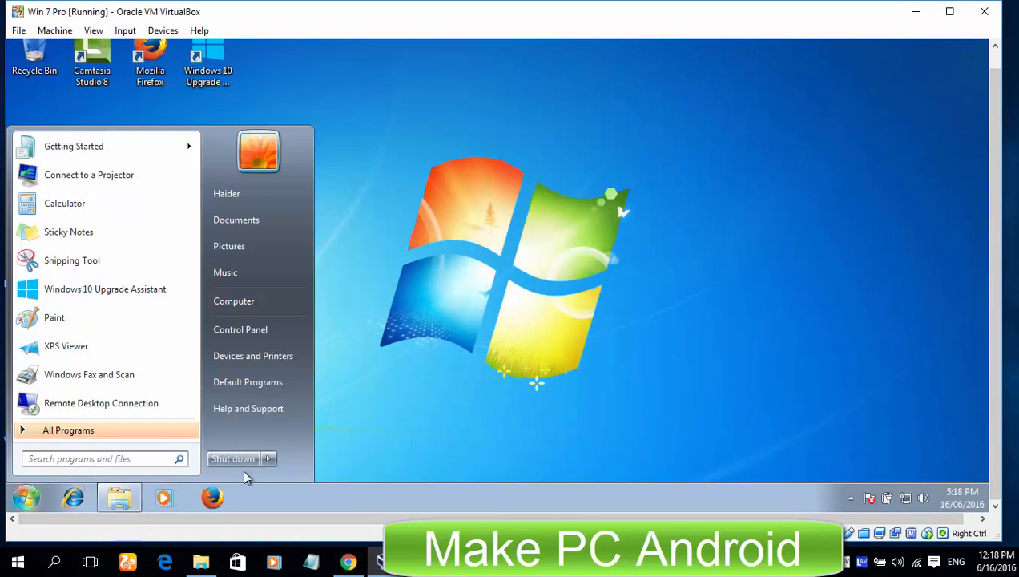
Restart the Windows 7 guest from the Start menu.
click(232, 458)
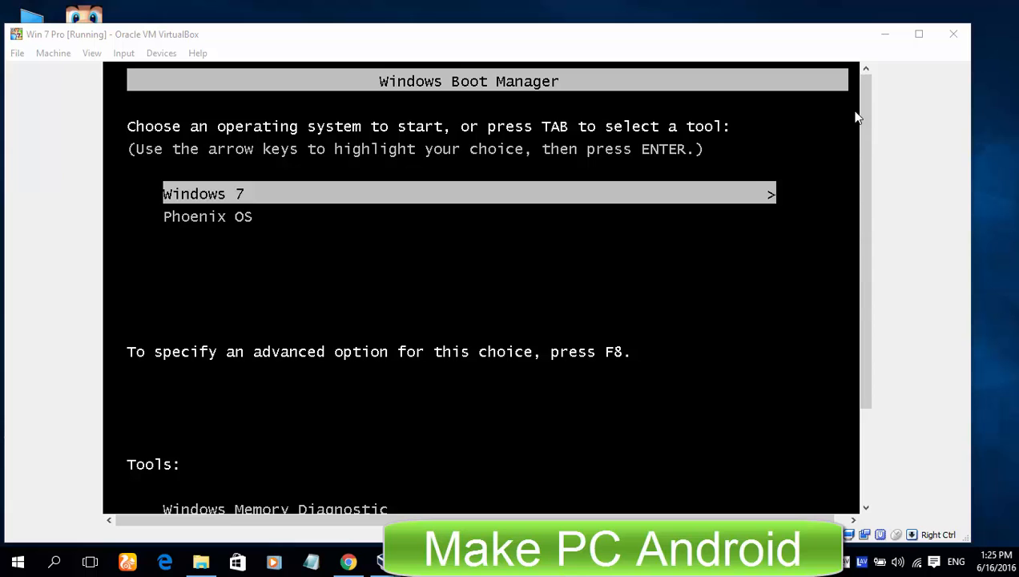
Close the VM window at the Windows Boot Manager and power off the machine.
scroll(down, 3)
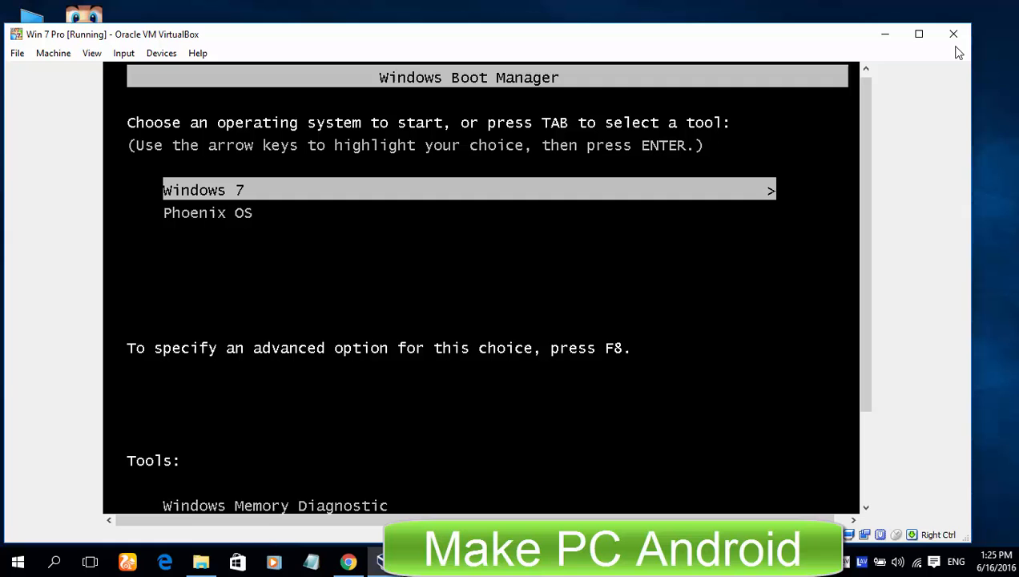
click(952, 34)
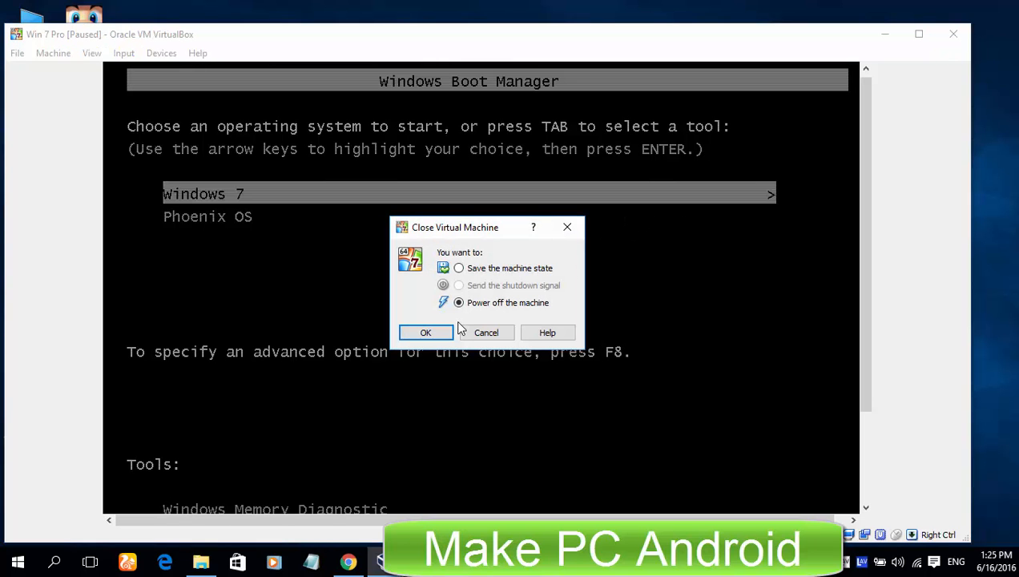
click(425, 332)
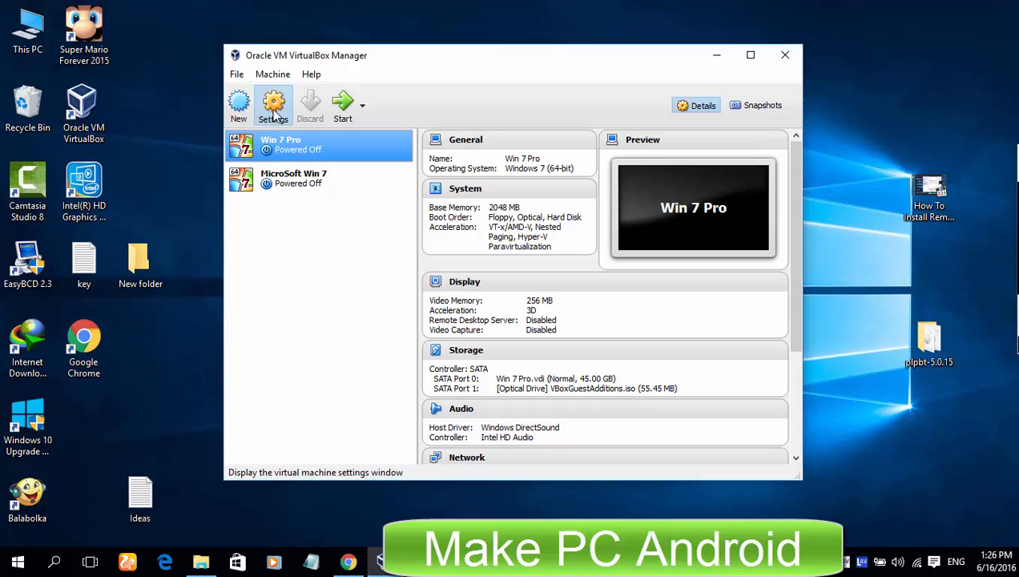
Set Win 7 Pro's pointing device to PS/2 Mouse, then start the machine.
click(273, 104)
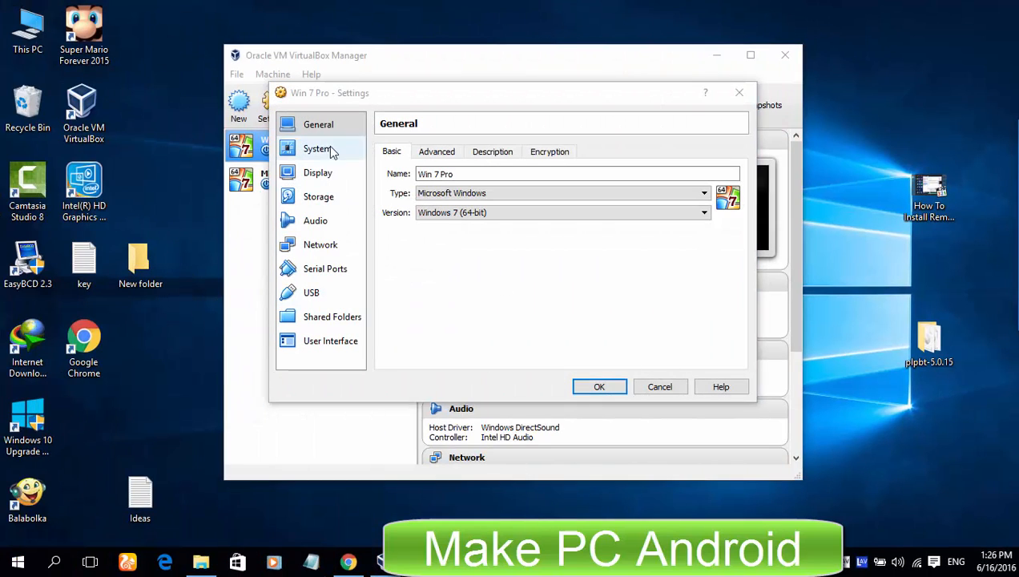
click(317, 148)
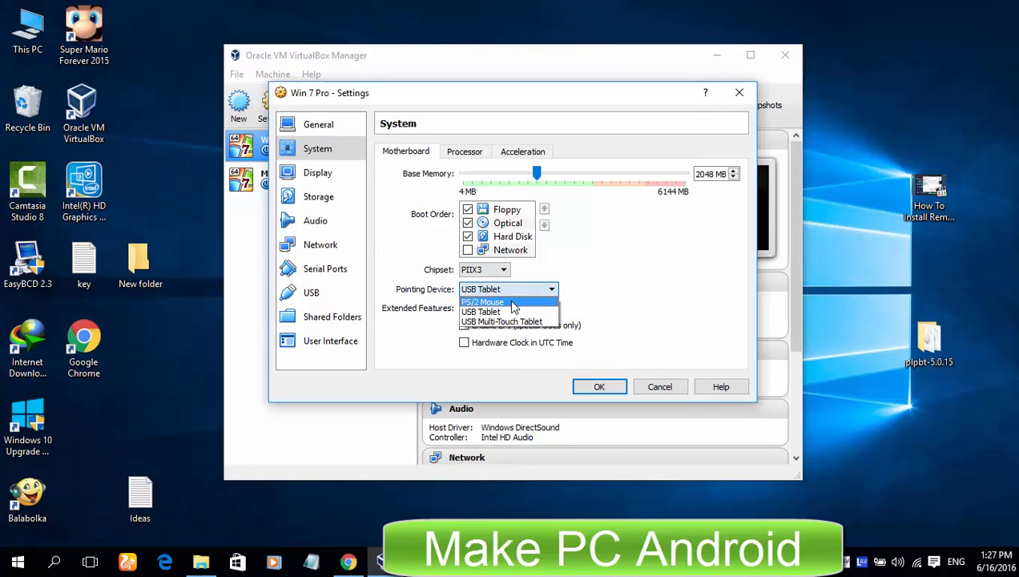
click(483, 302)
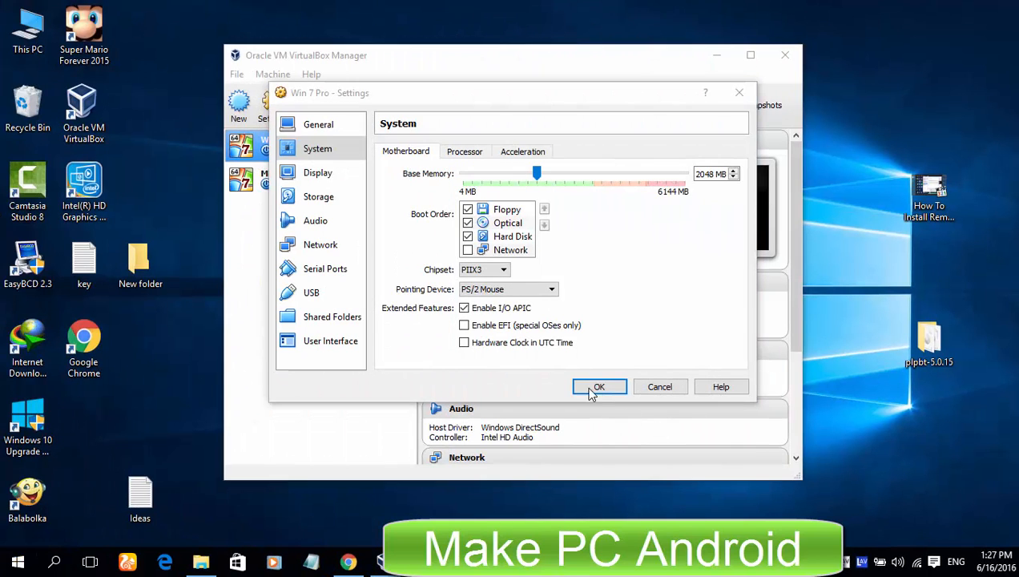
click(599, 386)
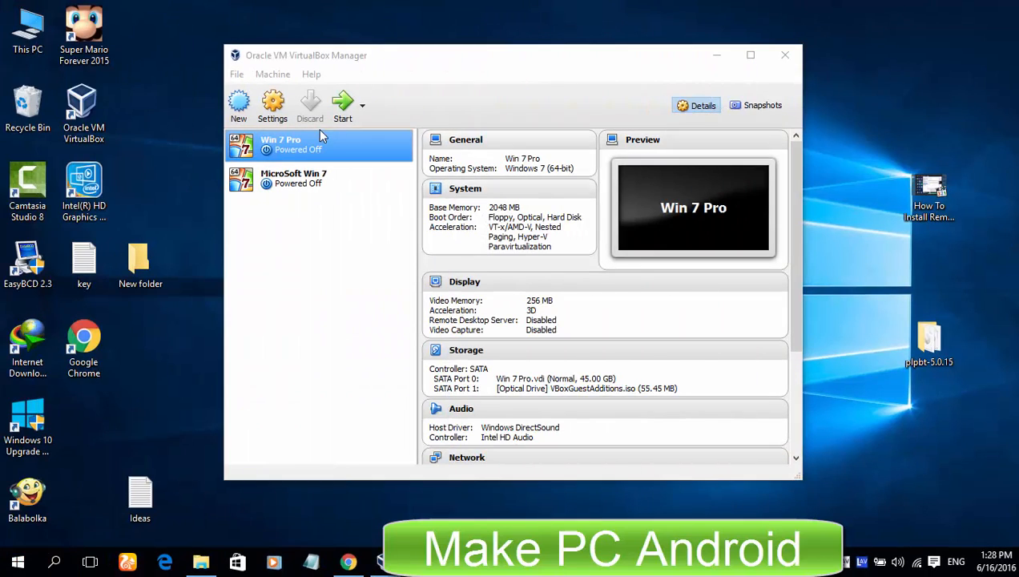
click(342, 105)
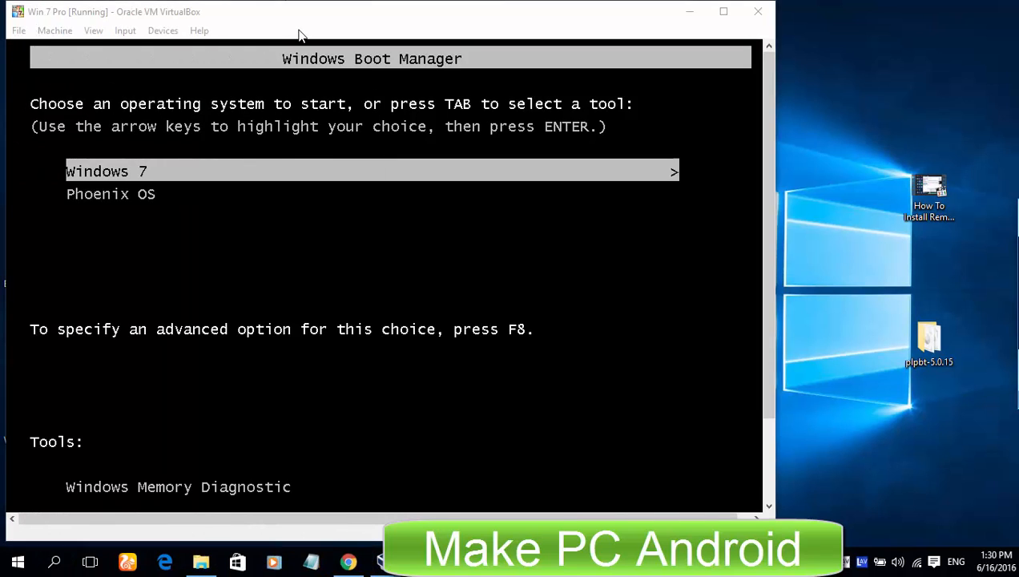
Choose Phoenix OS instead of Windows 7 in Windows Boot Manager.
key(Down)
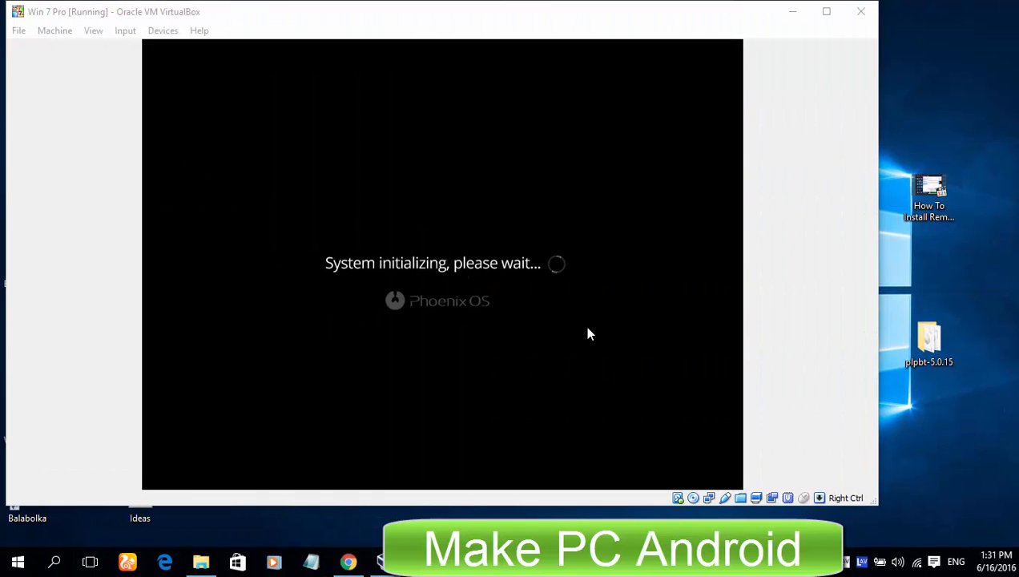
mouse_move(595, 479)
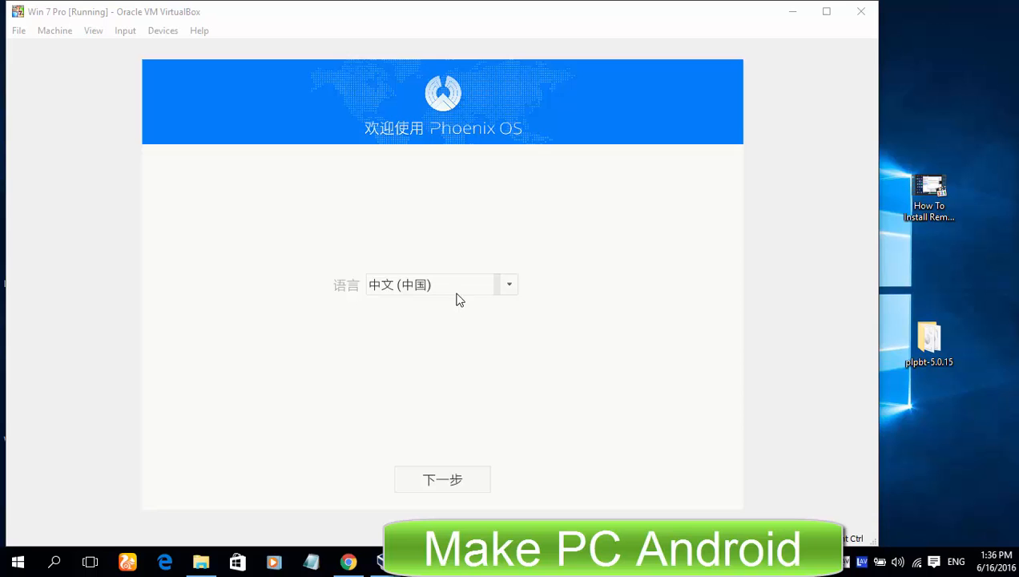
Set the setup language to English (United States) and skip Wi-Fi.
click(460, 299)
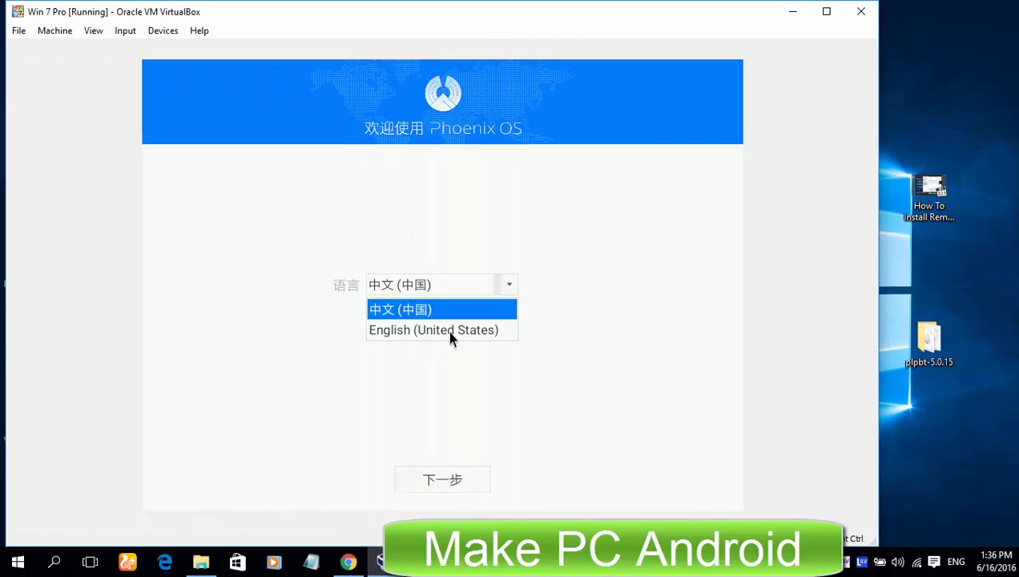
click(443, 480)
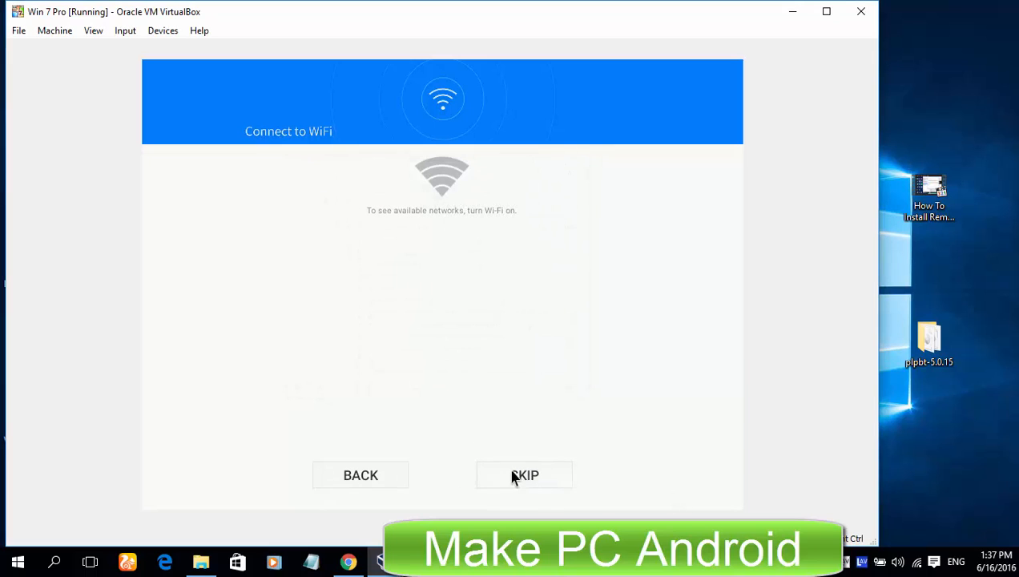
click(524, 476)
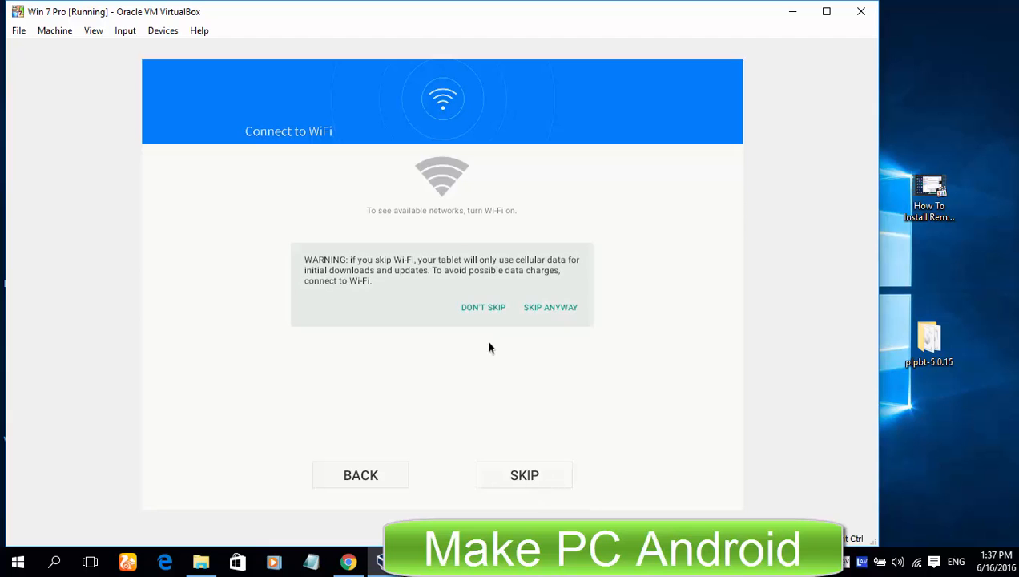
click(551, 307)
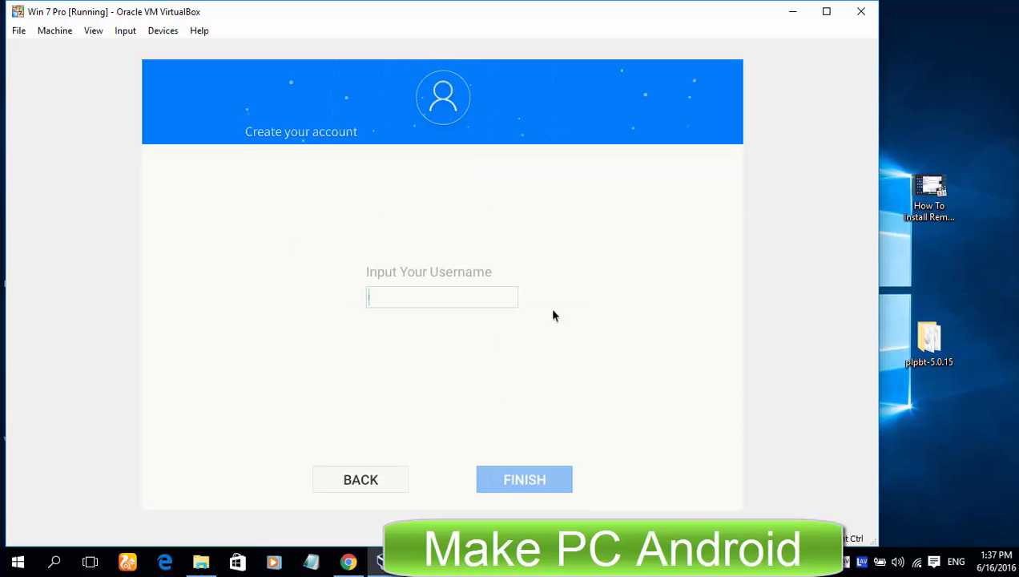
Enter the username 'Make PC Android', dismiss the capture notice, and finish setup.
text(Make PC Android)
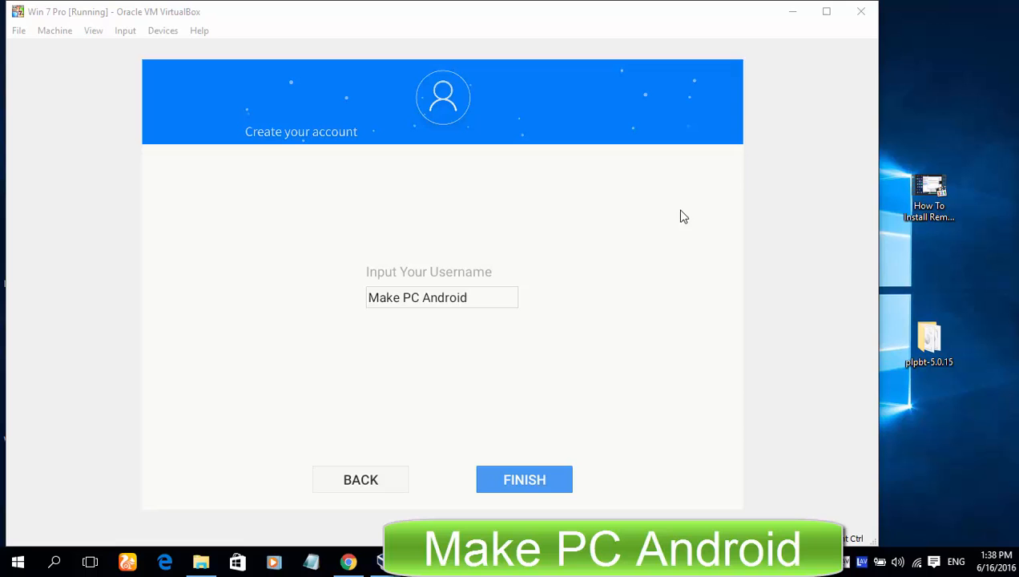
click(684, 216)
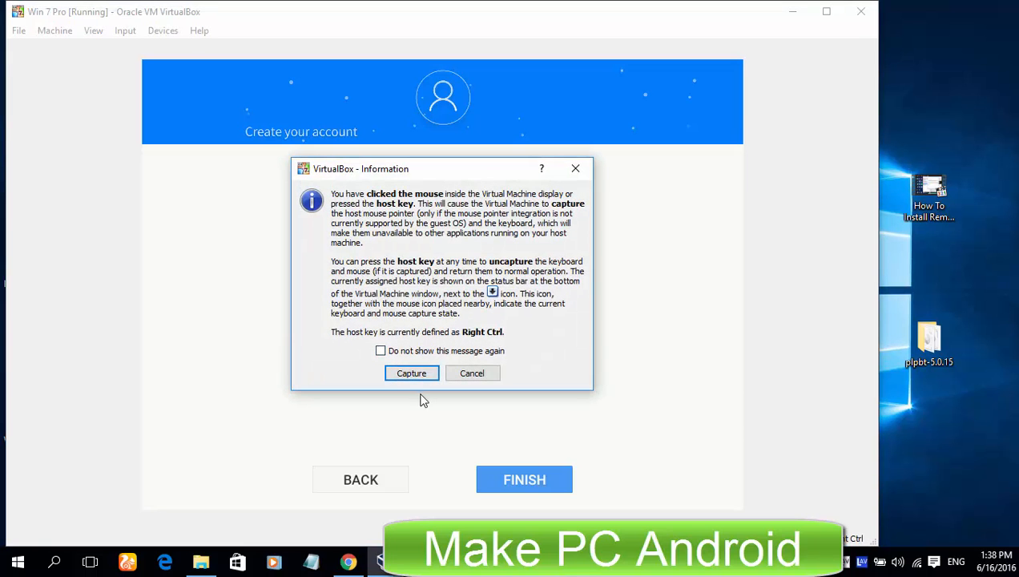
click(411, 373)
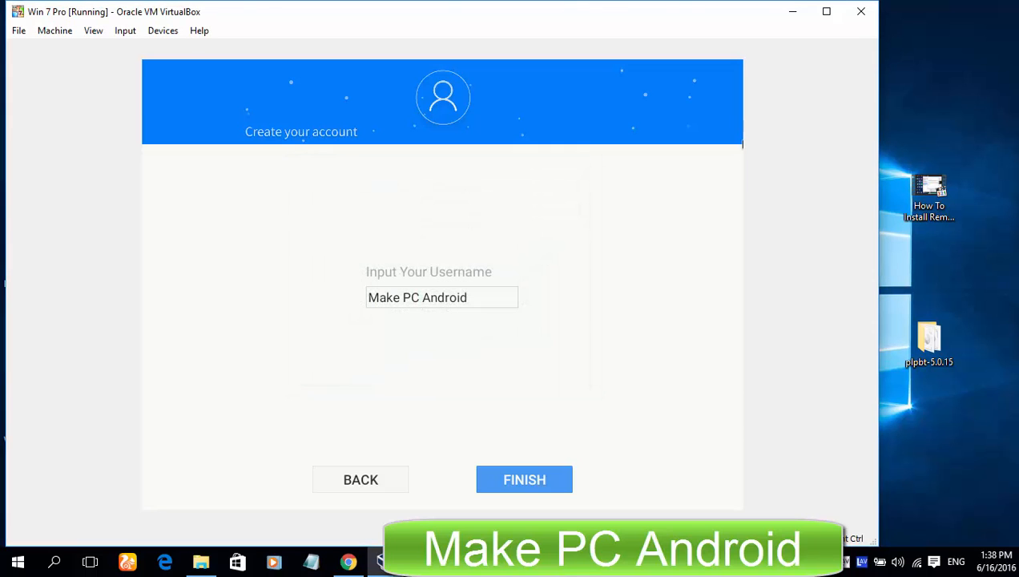
mouse_move(469, 323)
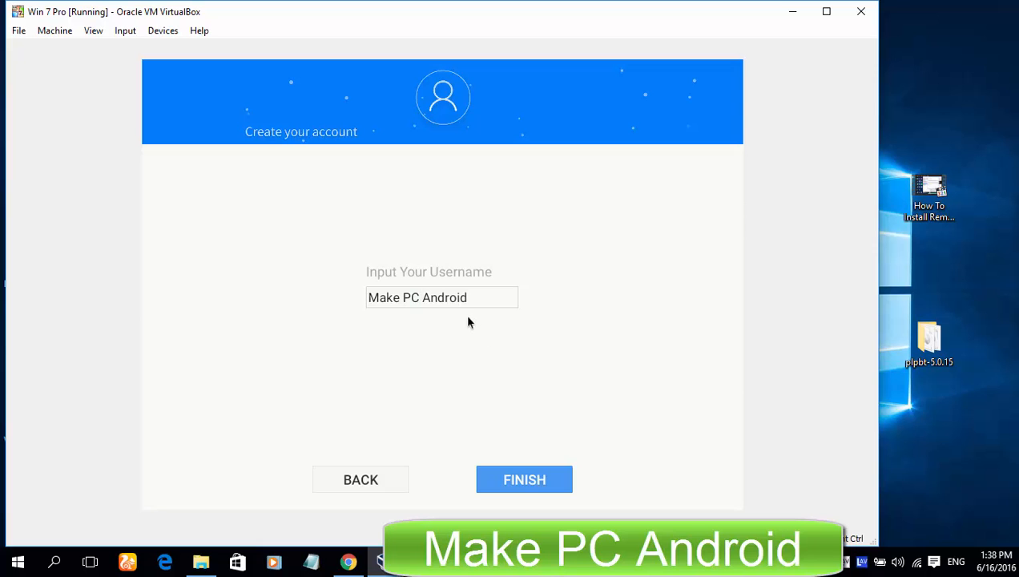
click(524, 479)
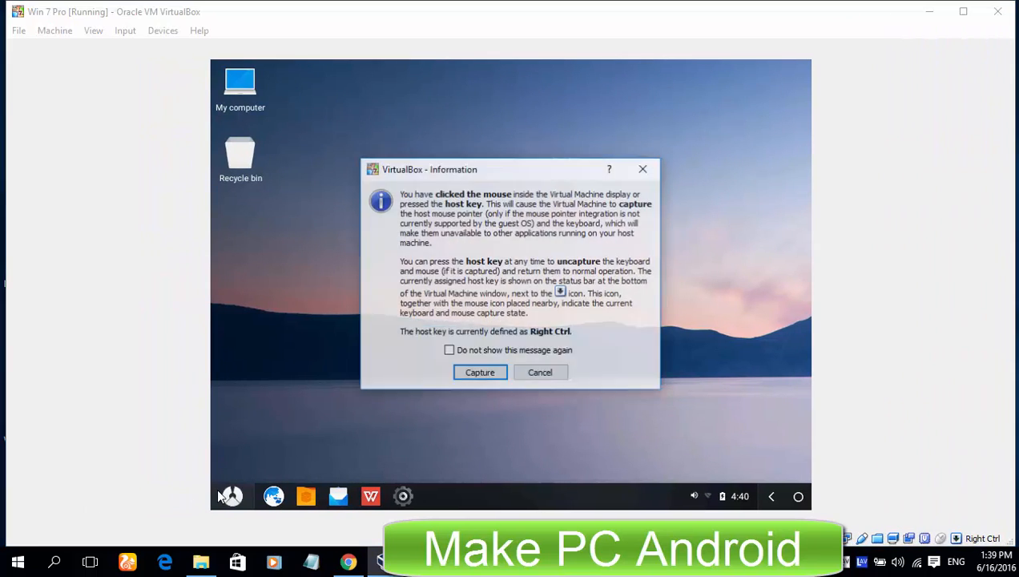
Dismiss the capture notice, refresh the desktop, and reopen the Phoenix OS app menu.
click(479, 372)
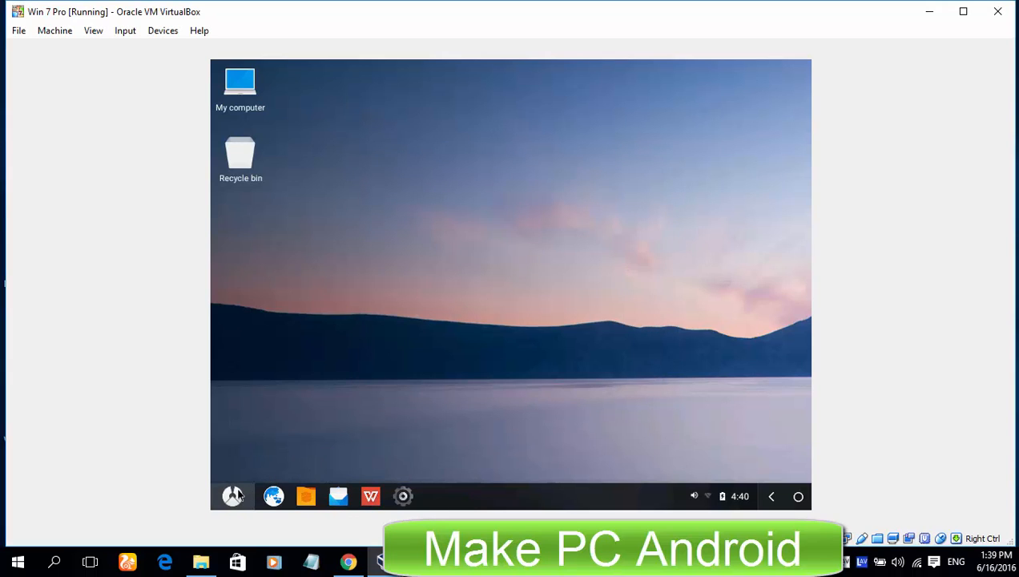
click(233, 496)
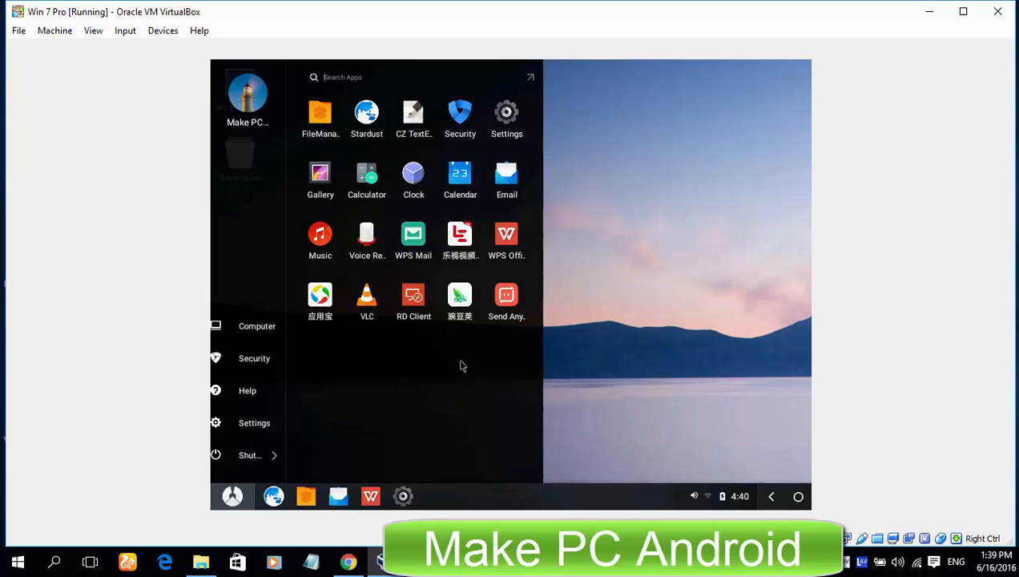
click(232, 496)
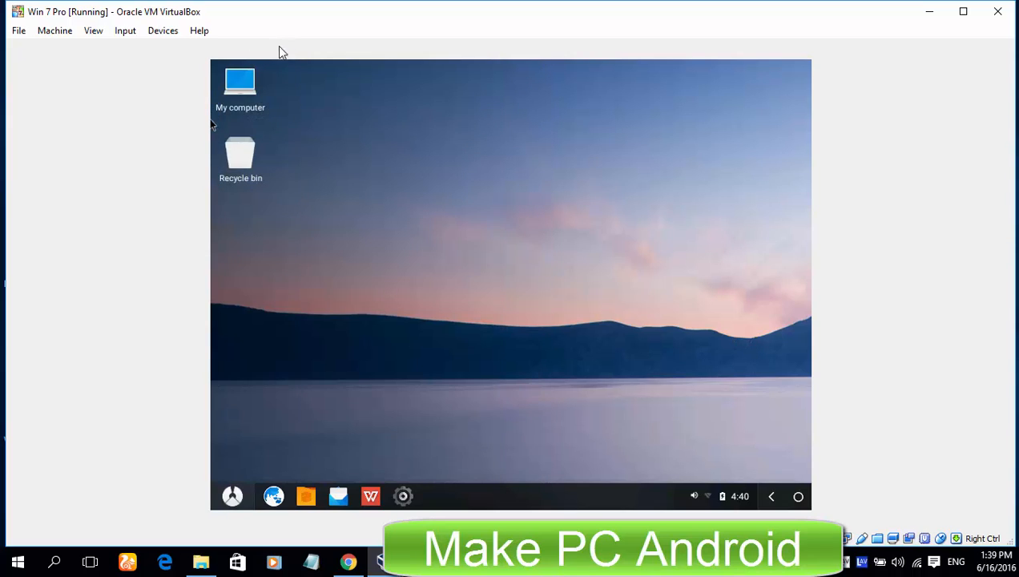
mouse_move(213, 140)
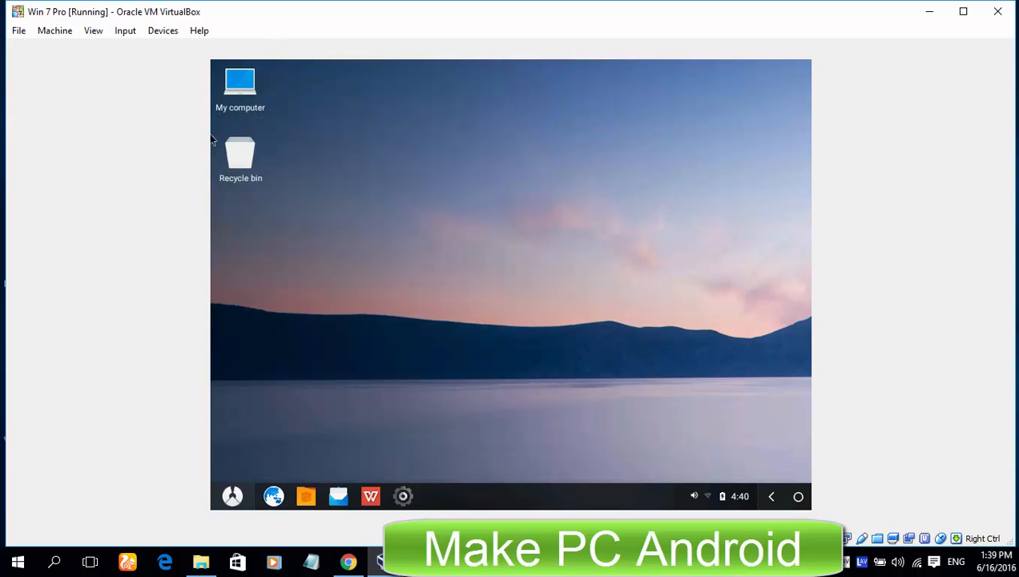
mouse_move(248, 165)
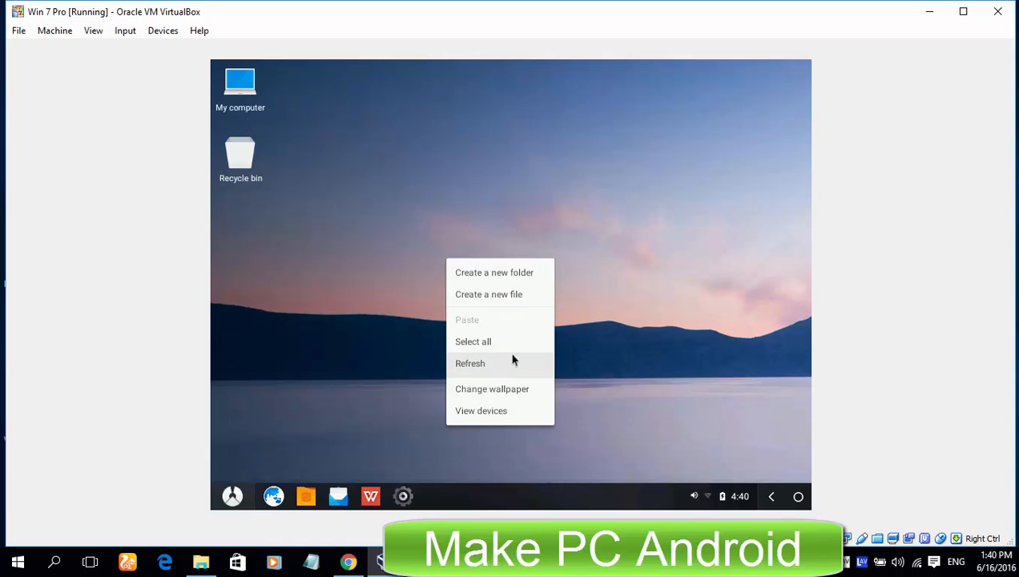
click(164, 300)
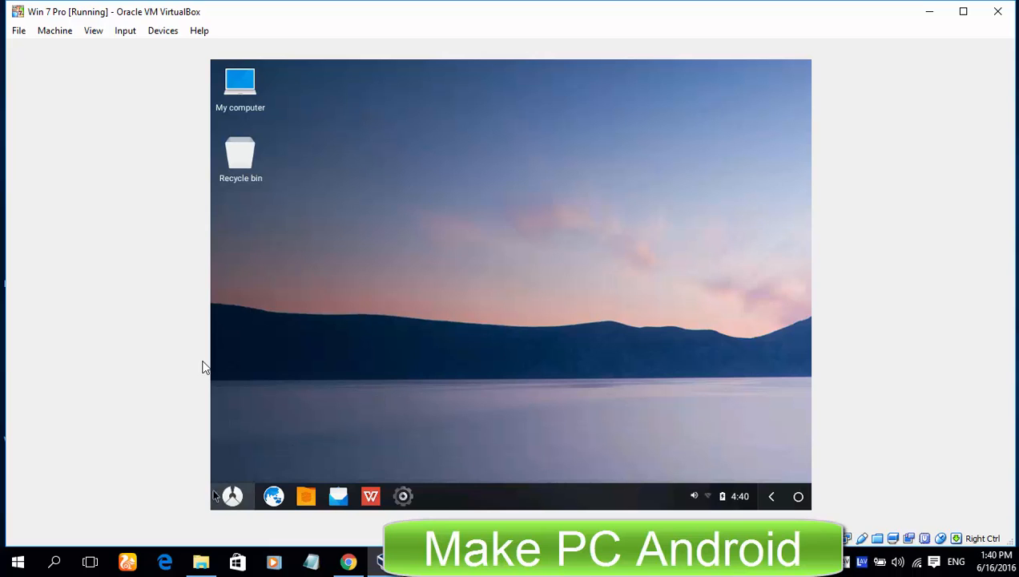
click(233, 496)
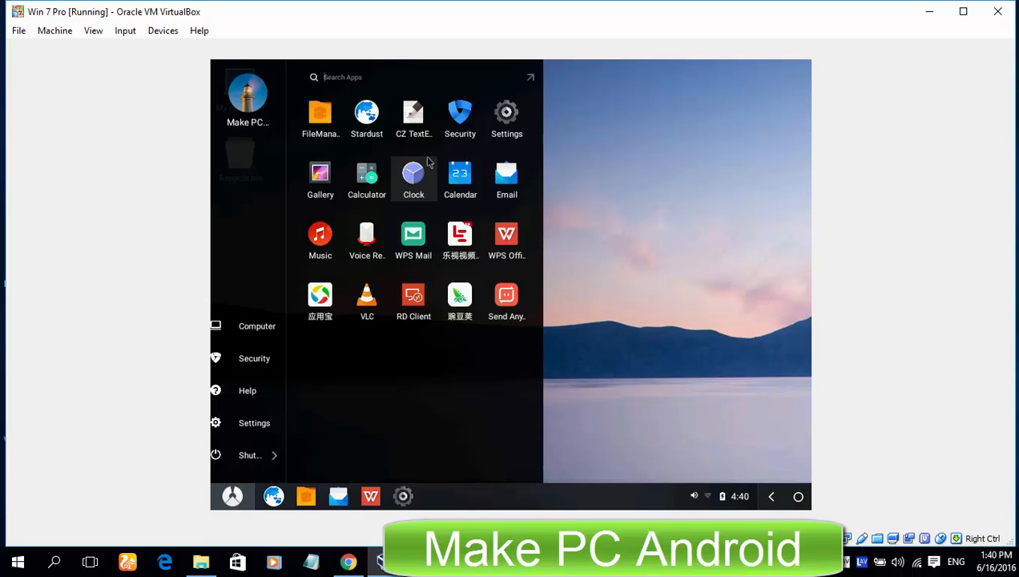
mouse_move(320, 275)
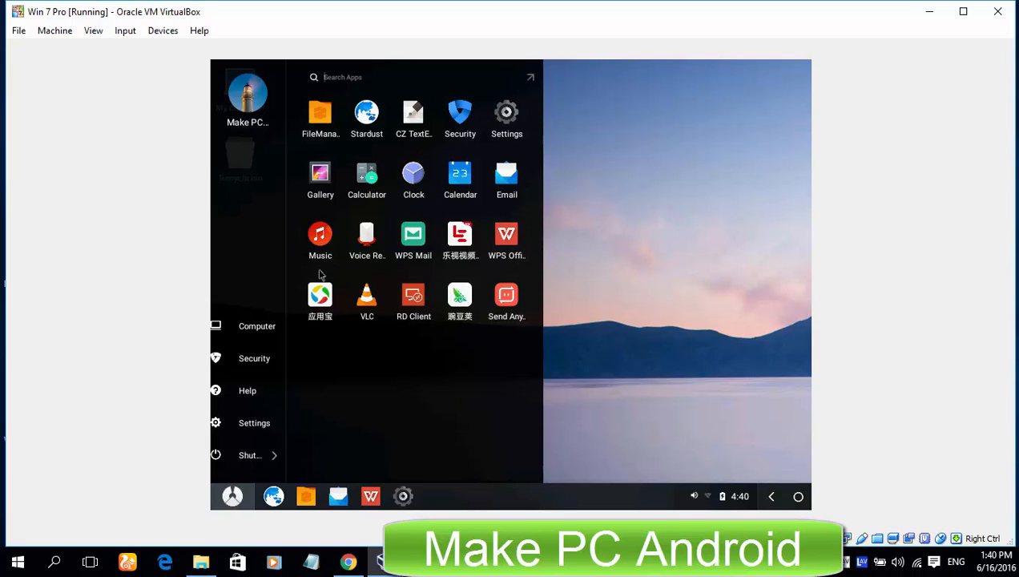